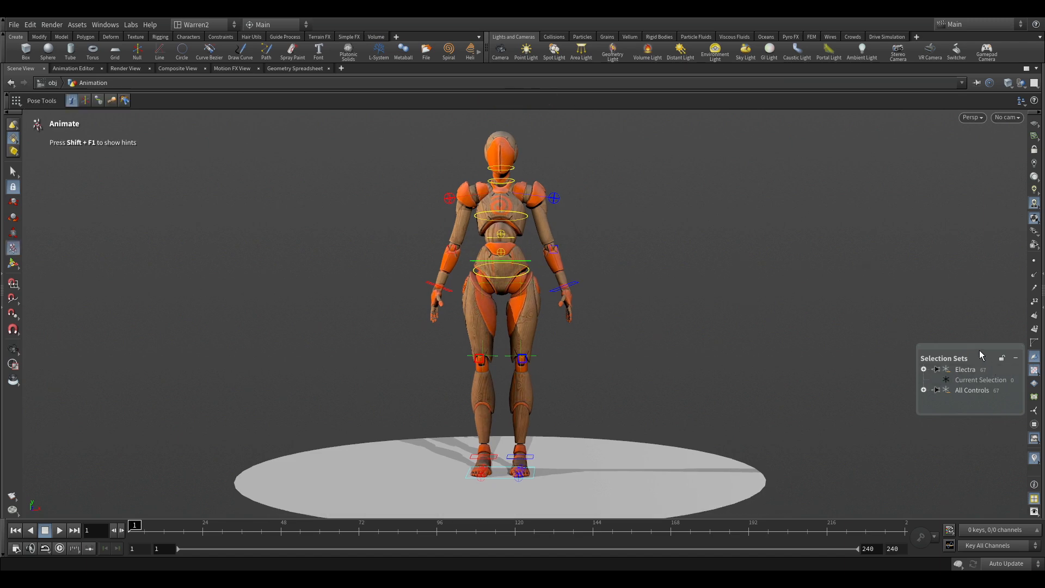
- Drag the Selection Sets list from the viewport's right edge beside the Electra character
drag(943, 358, 728, 194)
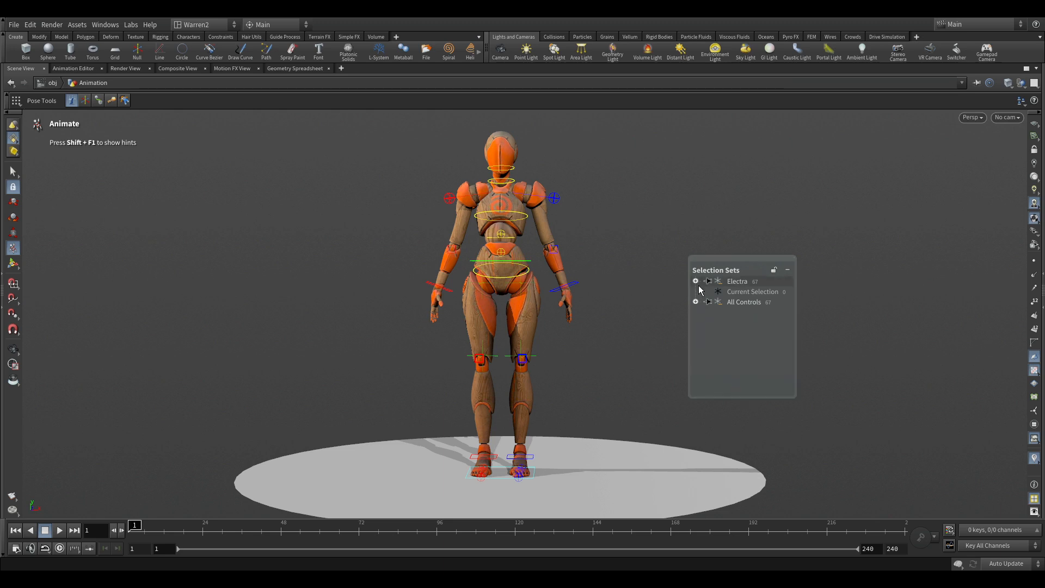
- Expand the Electra set to reveal Electra_block, All_mover, Up_bodyMover, Lo_bodyMover, FK_helpers and Detail
click(696, 281)
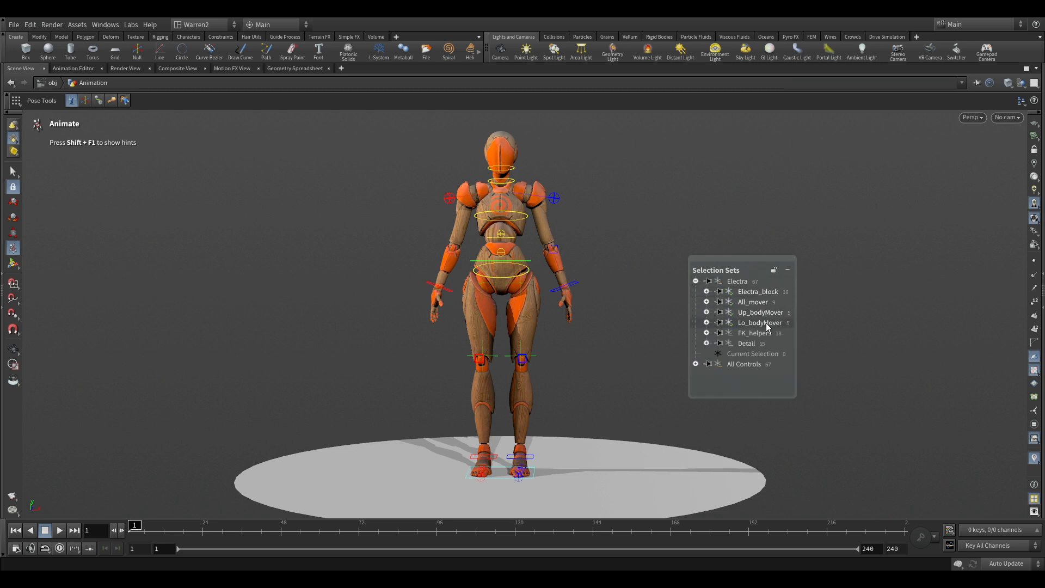
mouse_move(760, 312)
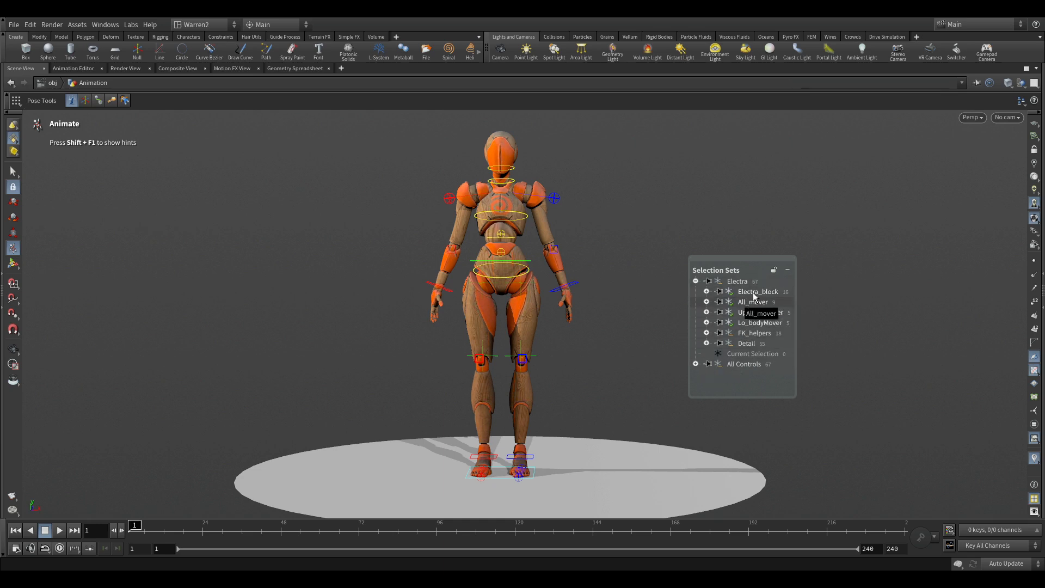
mouse_move(758, 292)
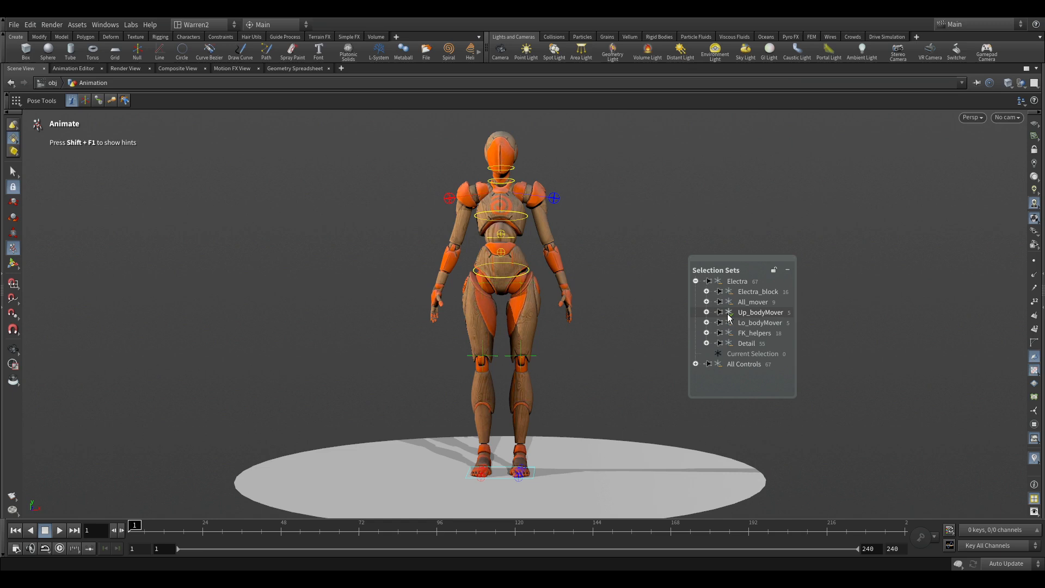
- Toggle the Detail set's controls and expand All Controls to show its Electra entry
click(760, 322)
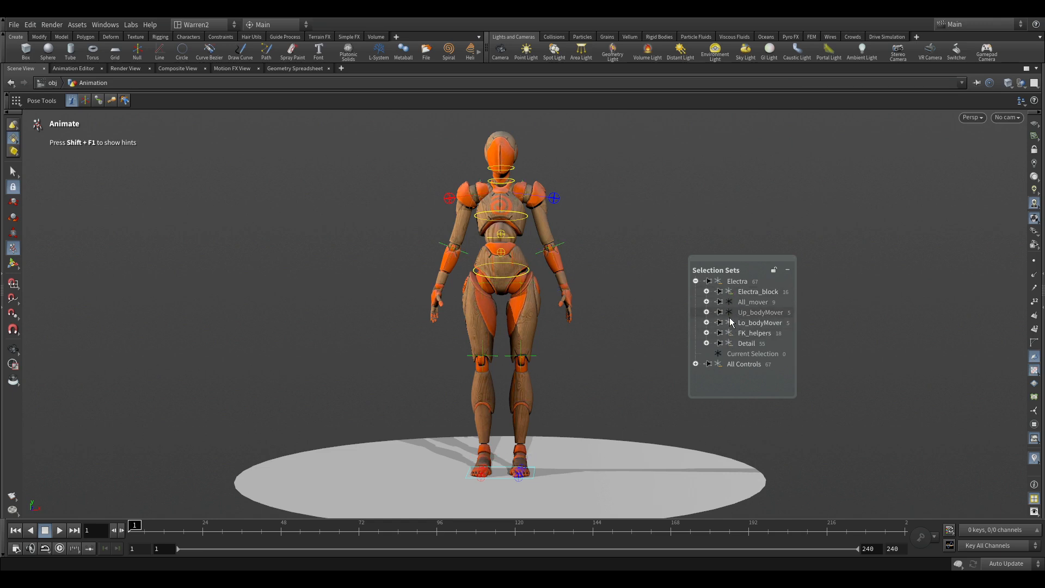
mouse_move(758, 292)
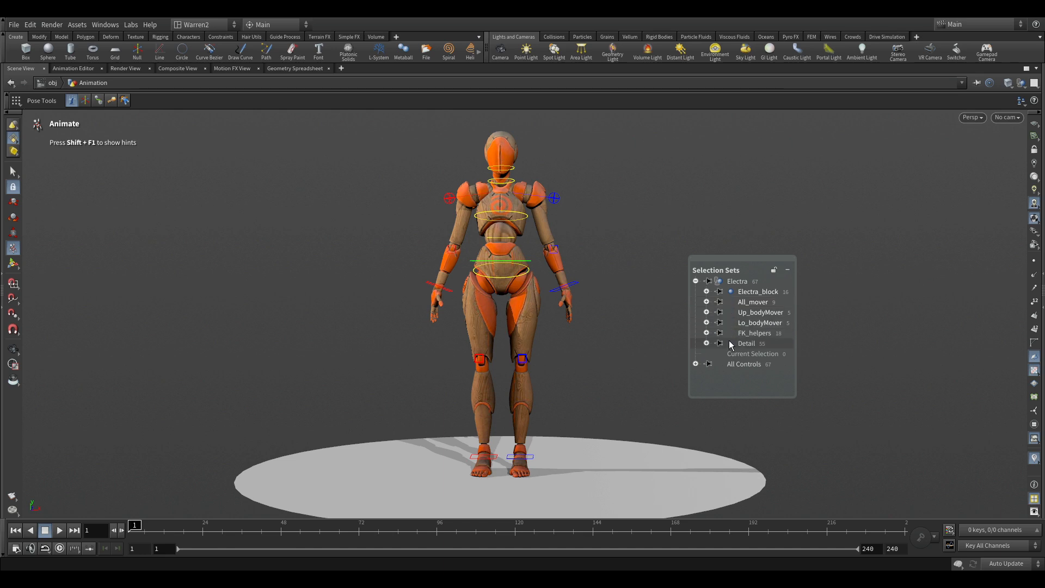
click(746, 343)
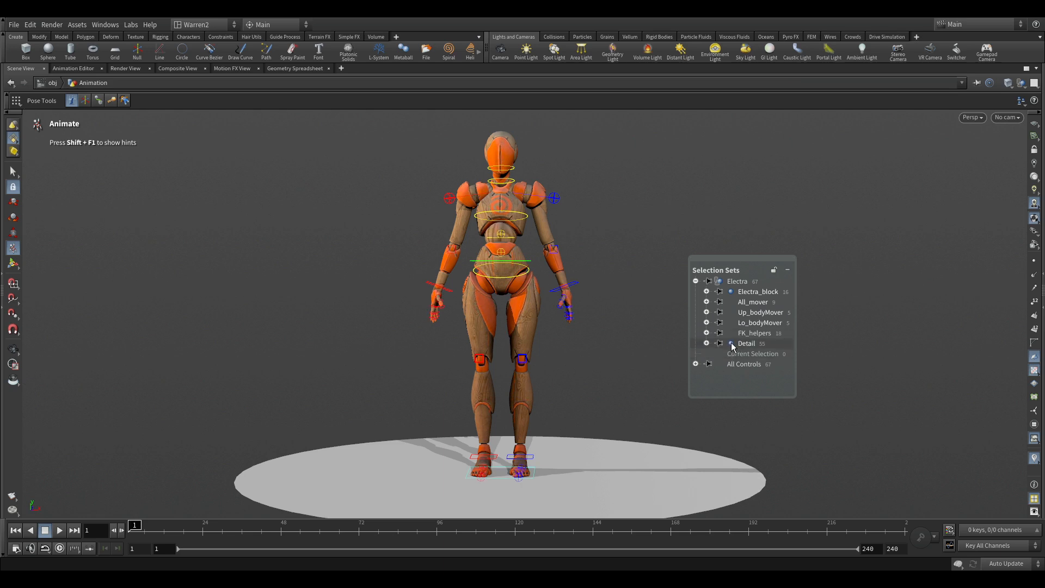
click(695, 364)
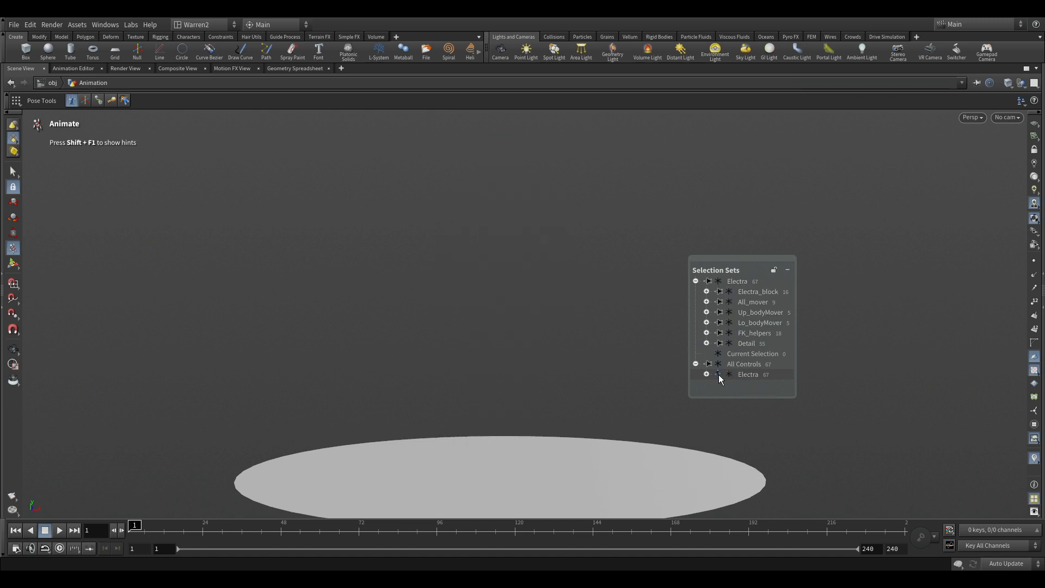
- Use the icon beside Electra under All Controls to show the rig again
click(719, 374)
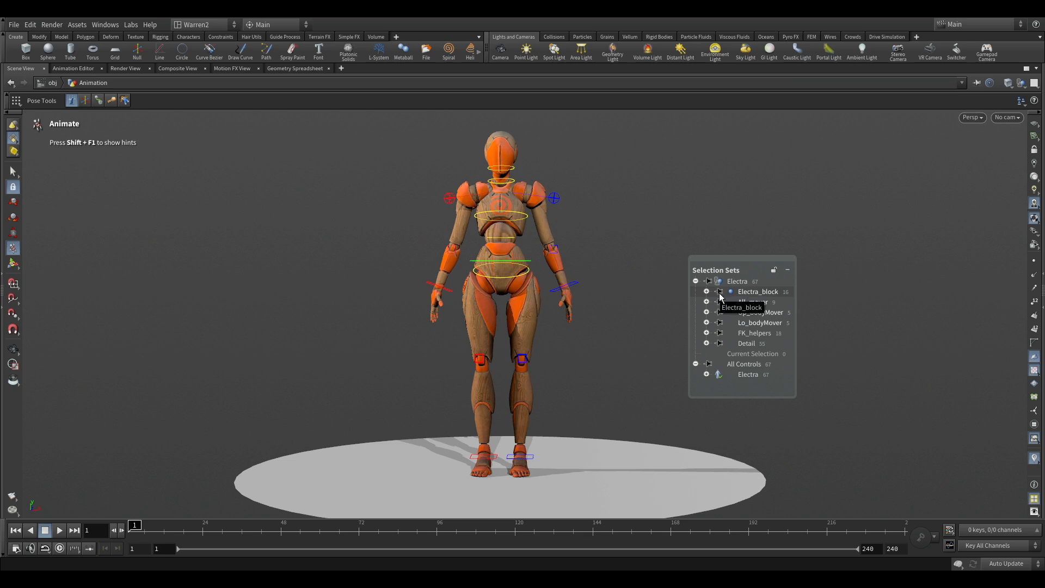
mouse_move(760, 312)
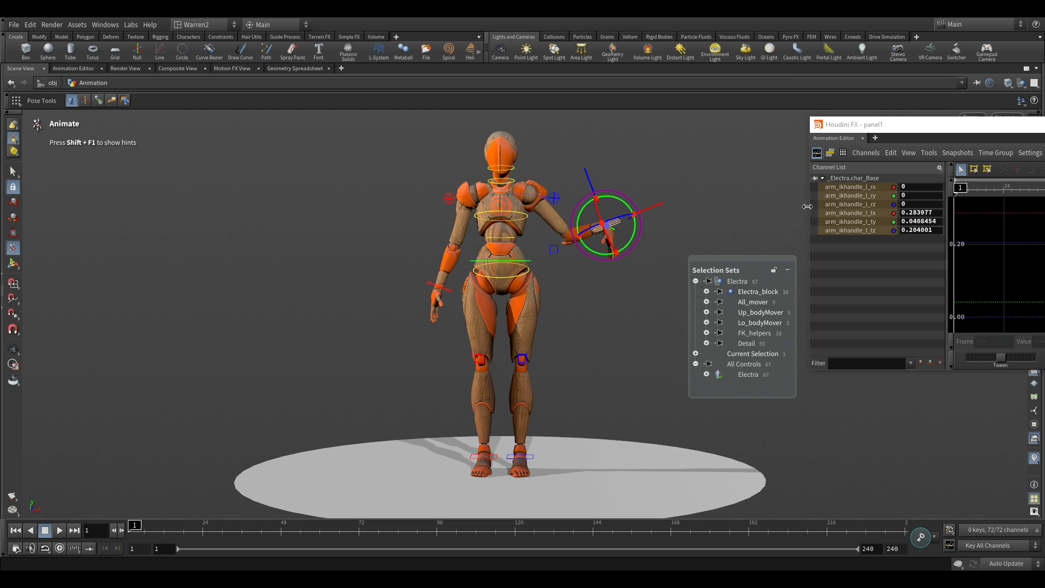
mouse_move(630, 338)
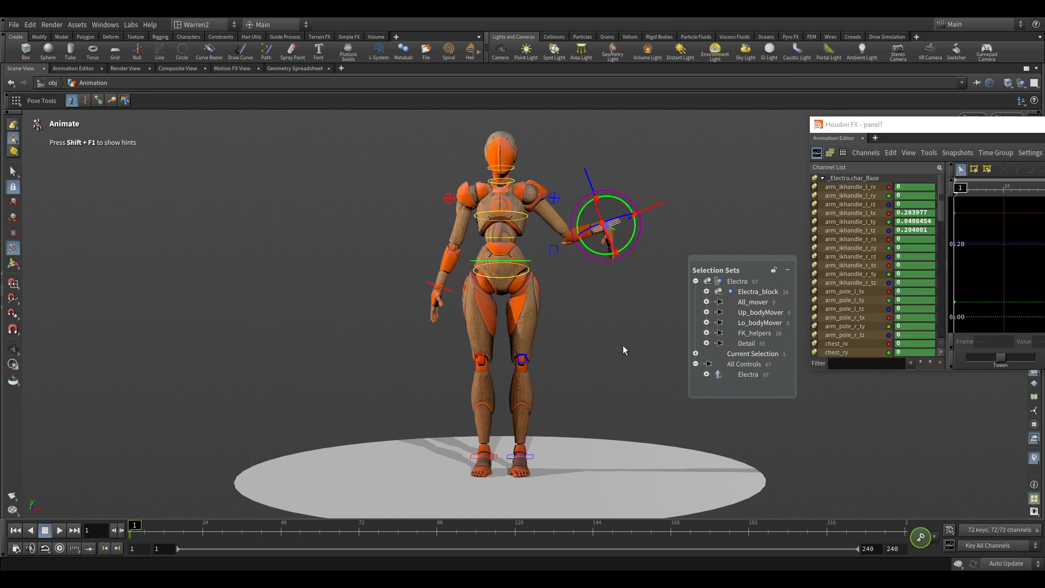
mouse_move(462, 288)
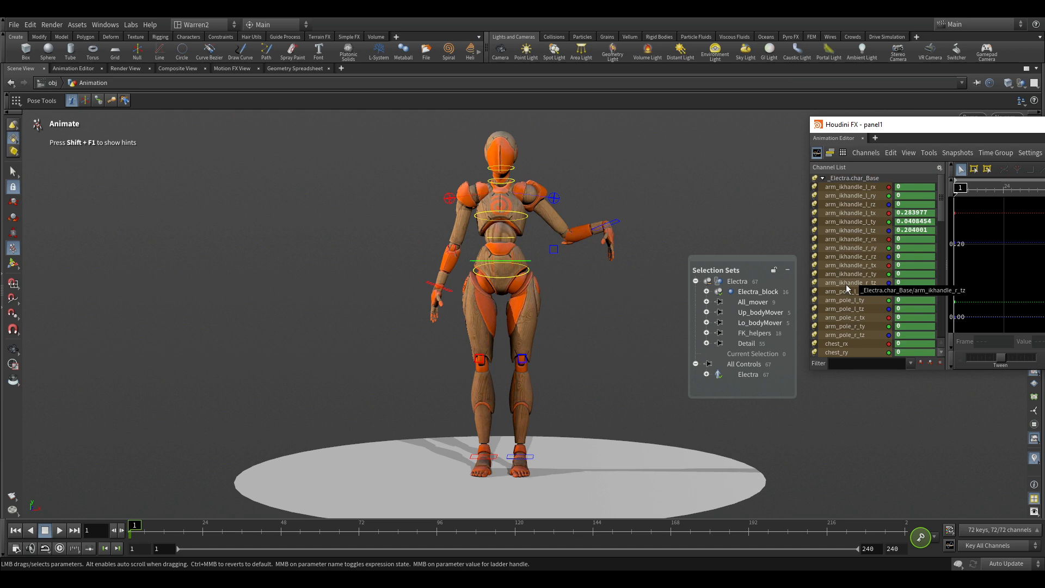
mouse_move(475, 406)
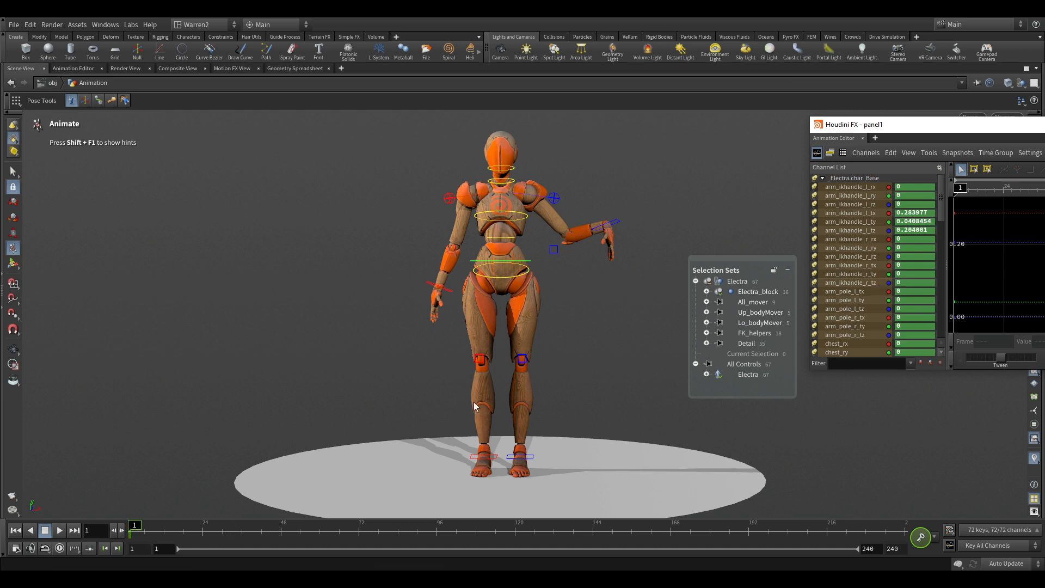
mouse_move(764, 258)
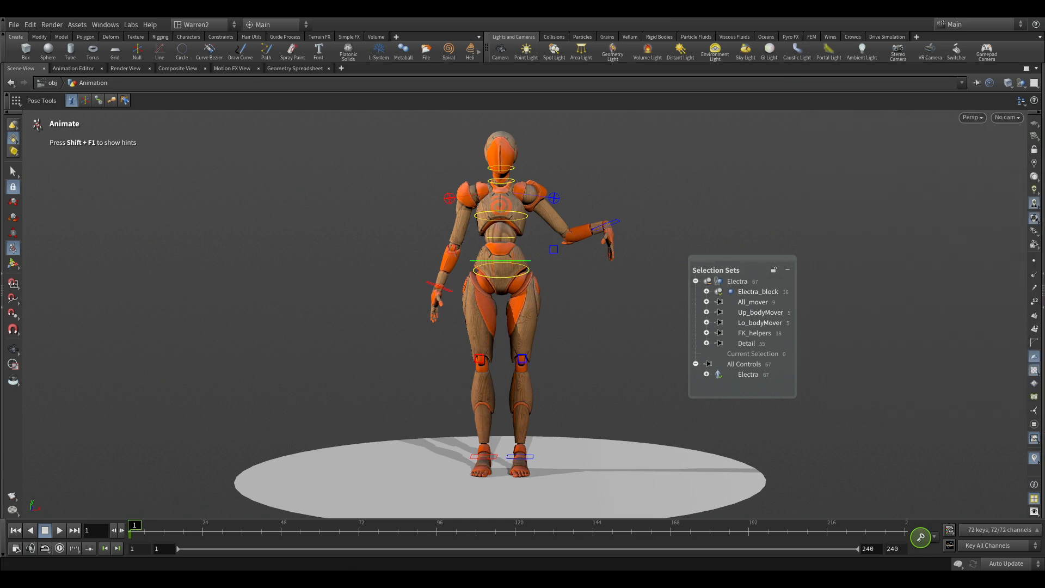
mouse_move(599, 270)
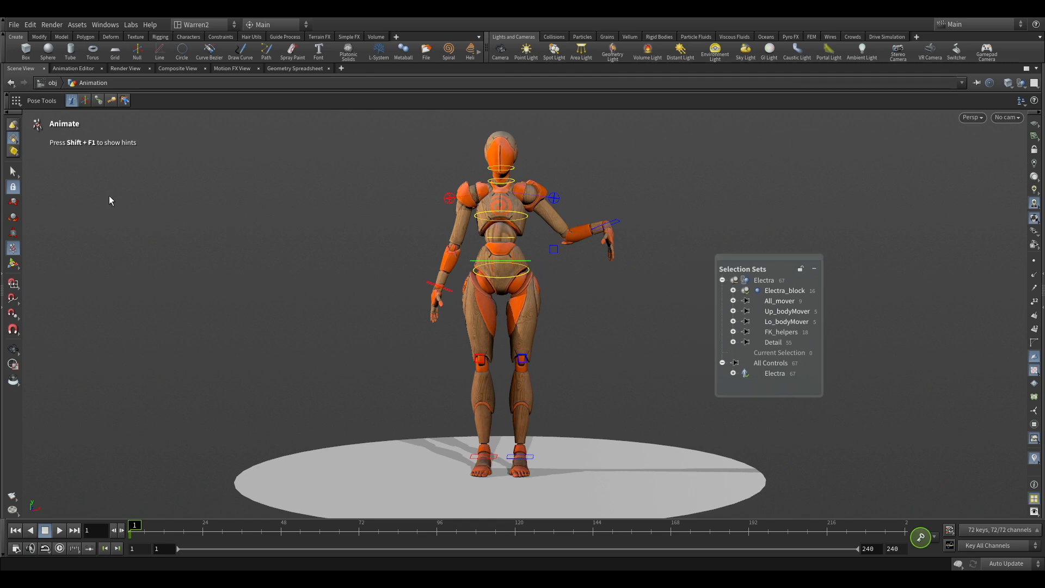
- Show the Animate state's shortcut hints with Shift+F1
key(shift+F1)
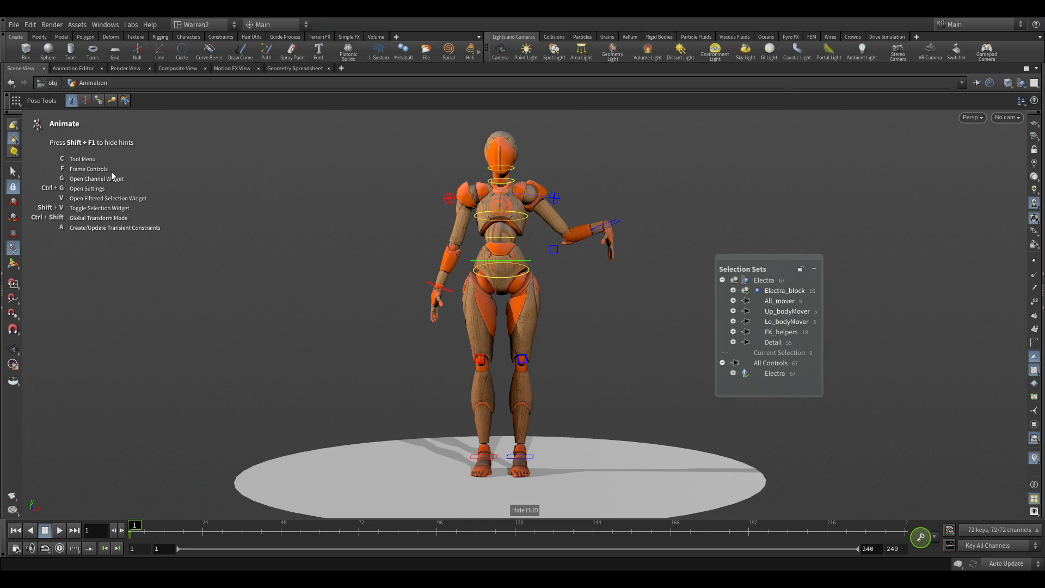
mouse_move(75, 198)
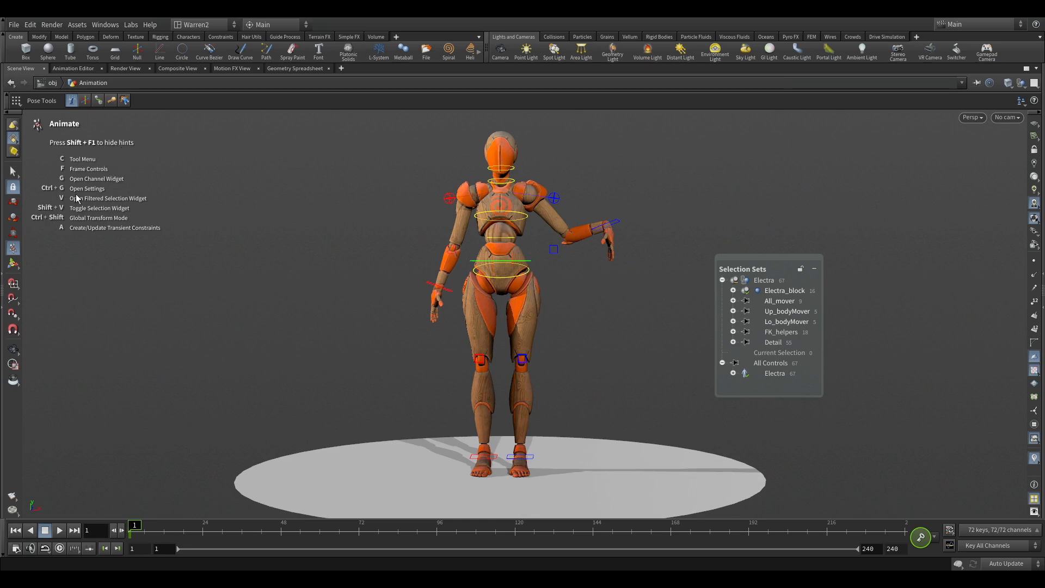
mouse_move(91, 244)
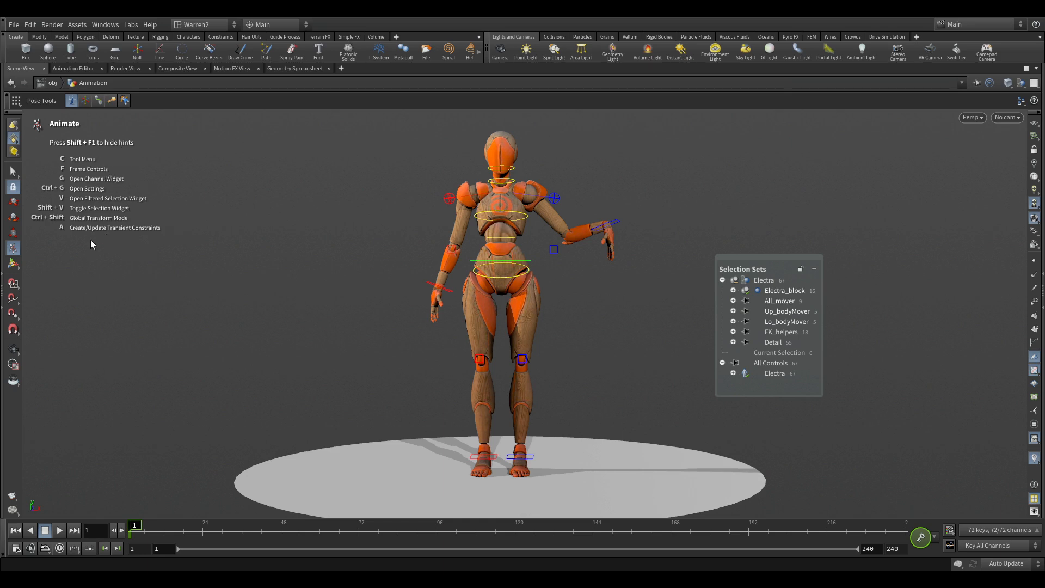
mouse_move(101, 293)
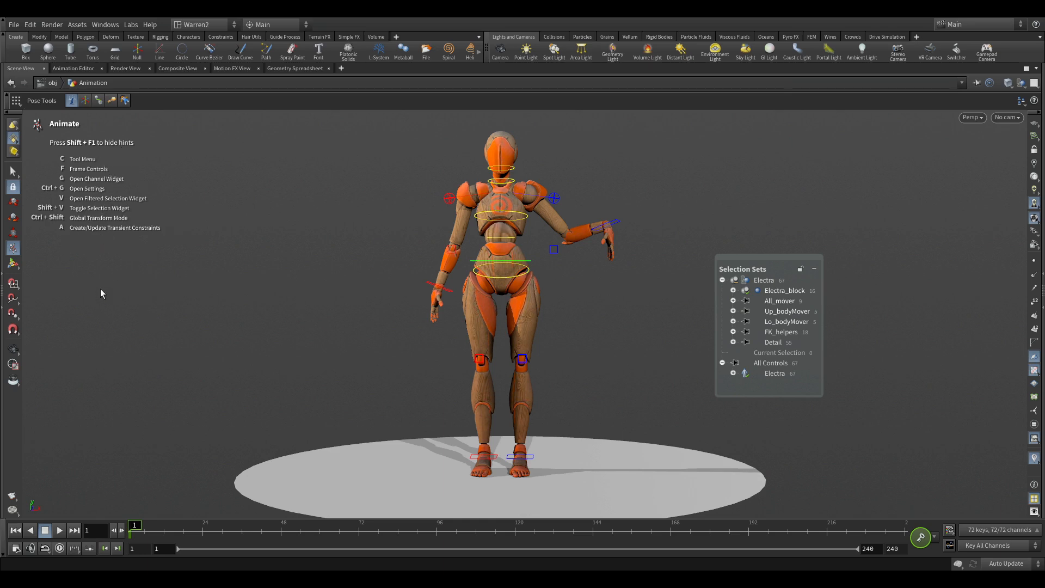
mouse_move(162, 197)
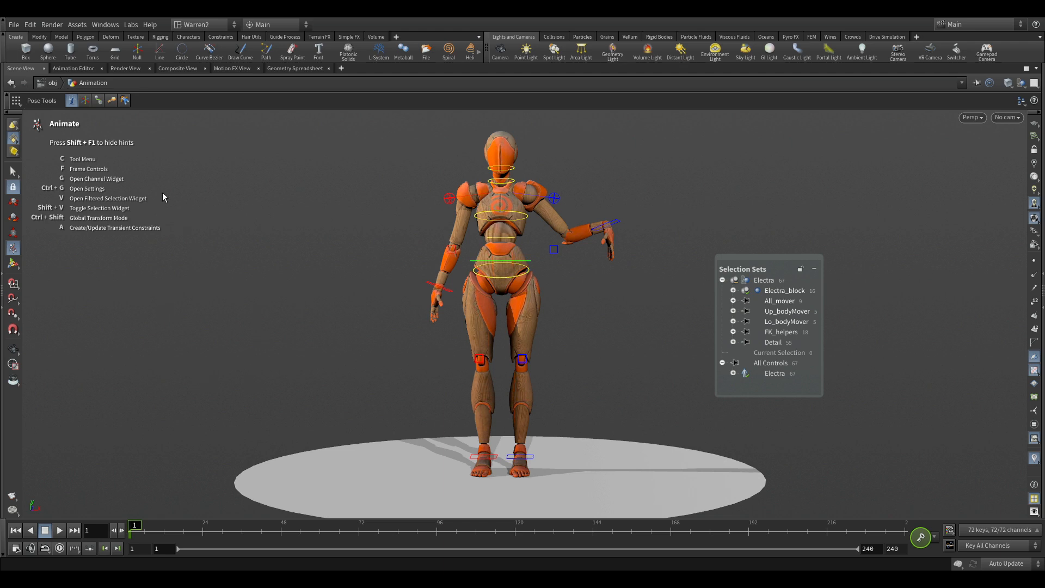
mouse_move(400, 295)
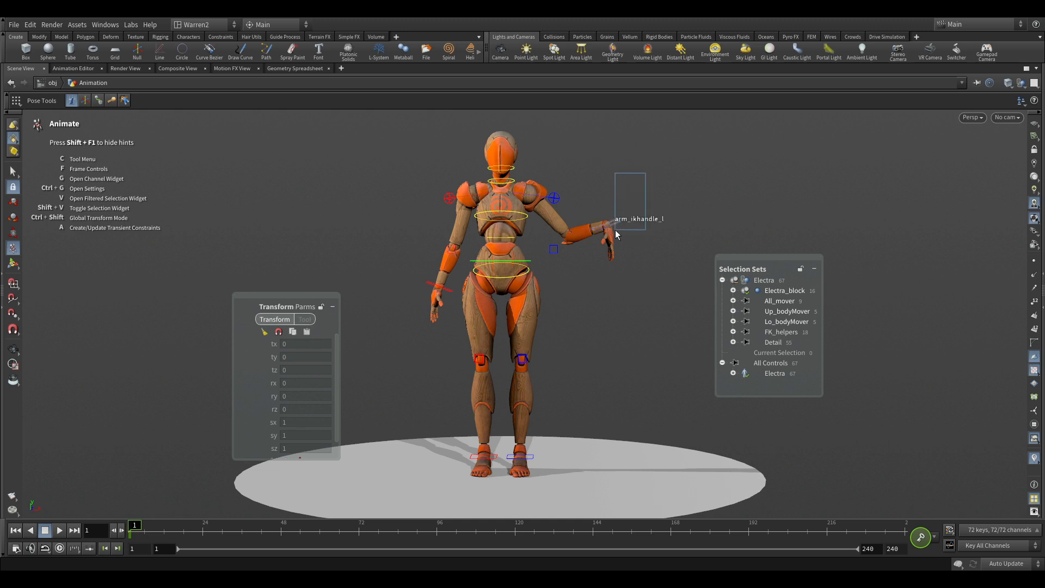
- Select the left arm IK handle, then add the other arm's IK handle
click(606, 219)
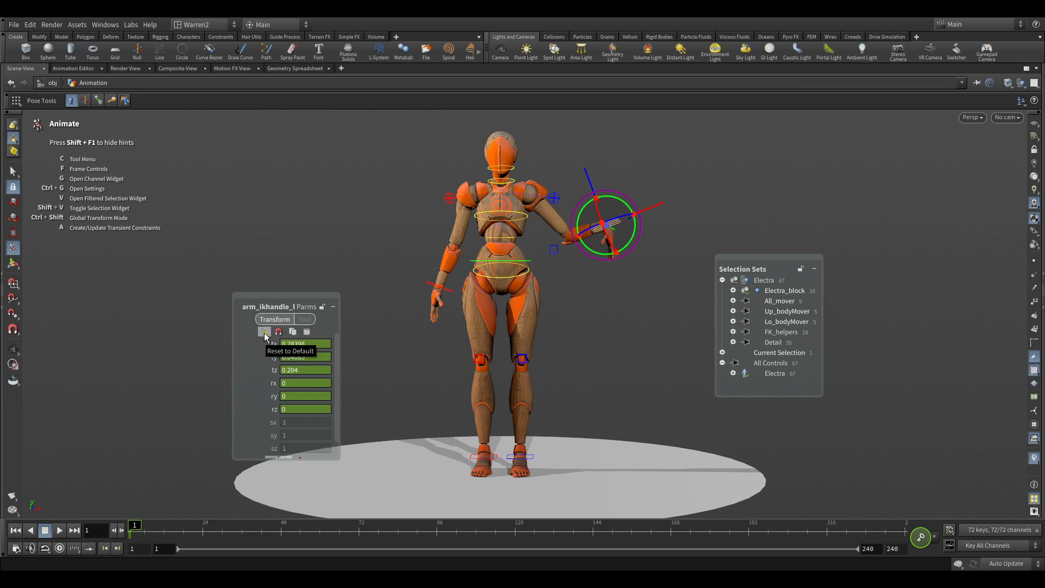
click(264, 332)
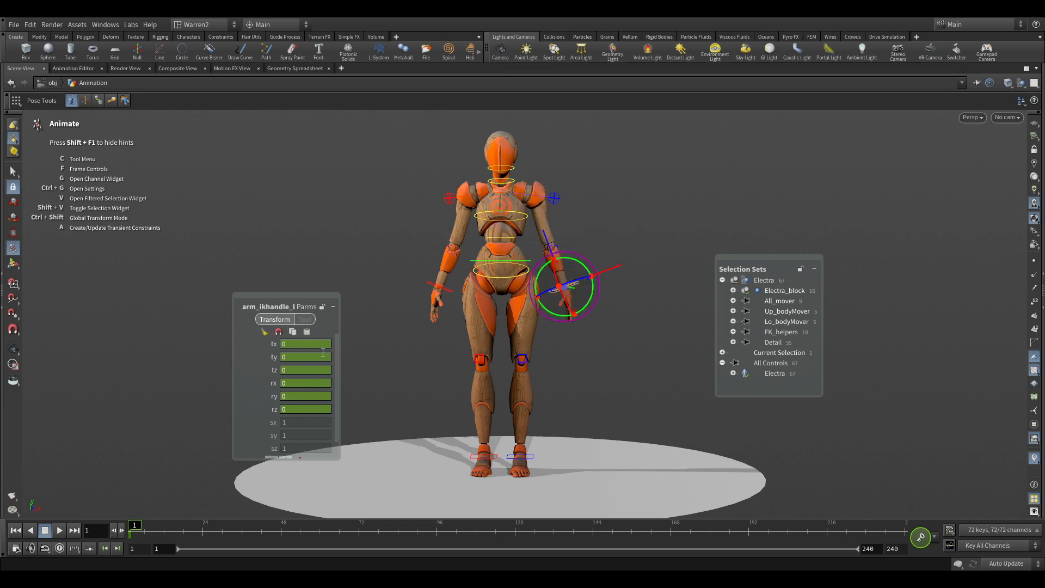
mouse_move(376, 366)
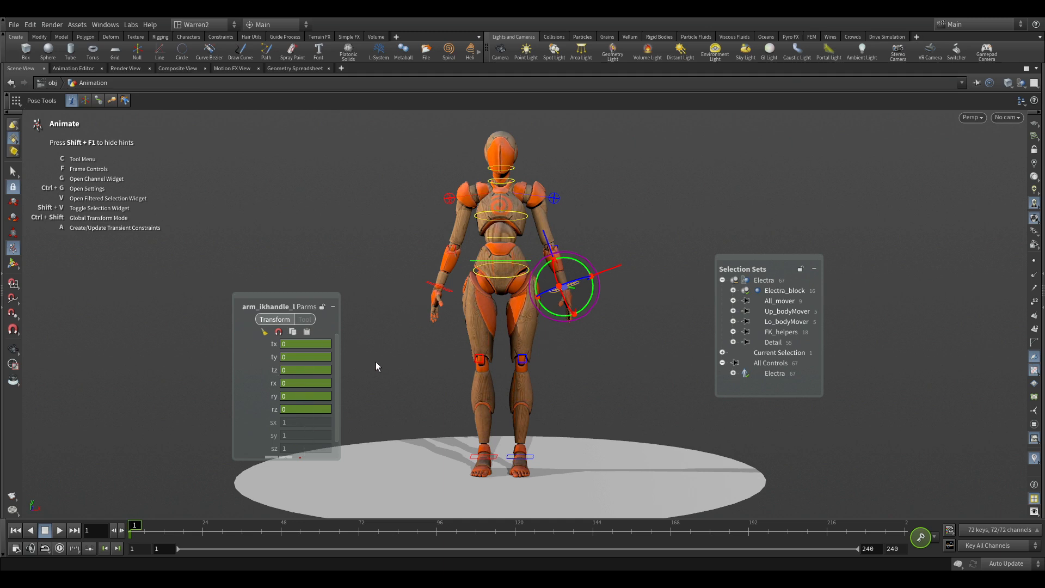
mouse_move(628, 181)
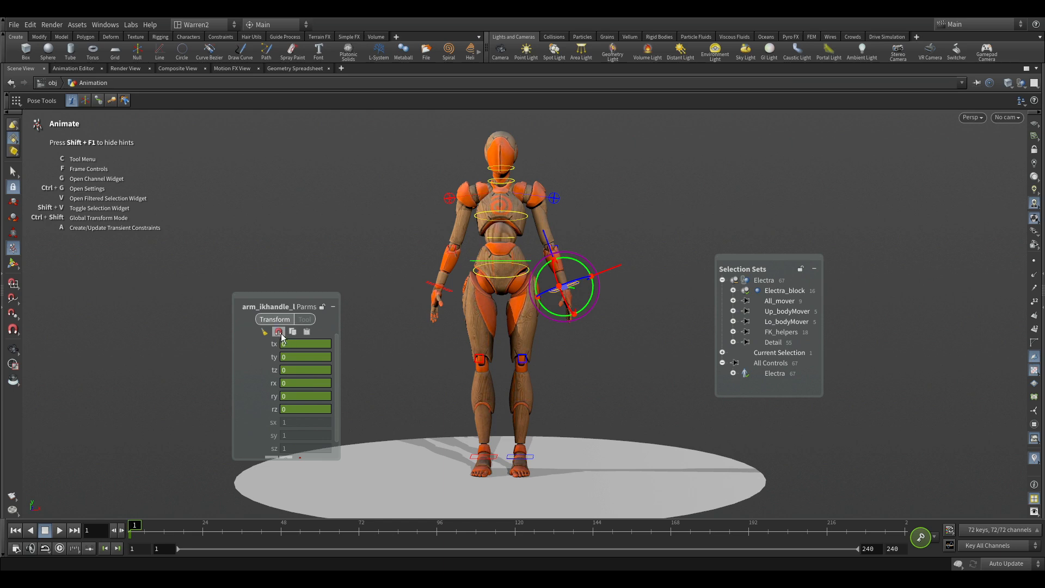
mouse_move(279, 332)
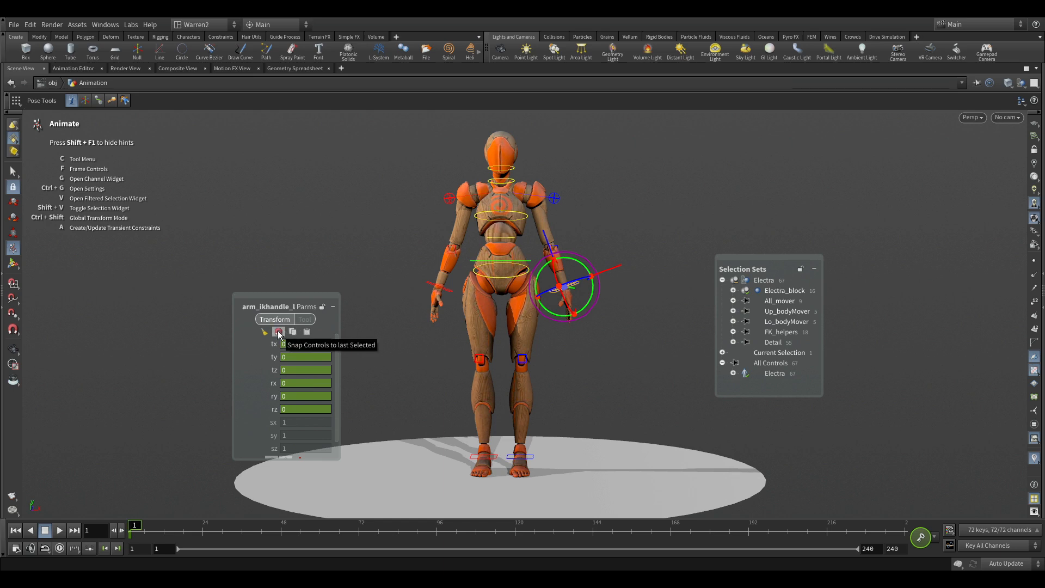
mouse_move(486, 287)
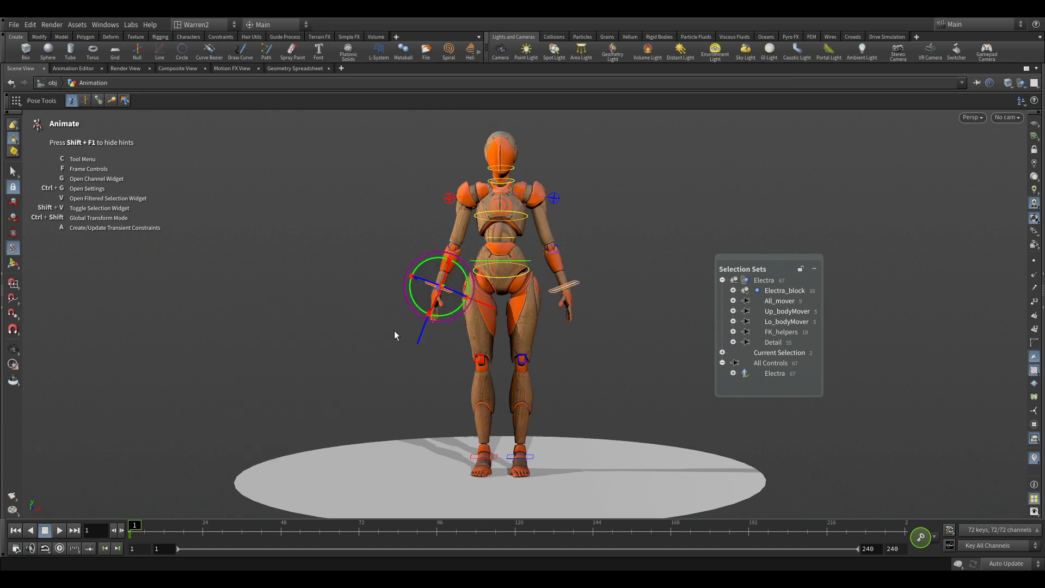
mouse_move(366, 338)
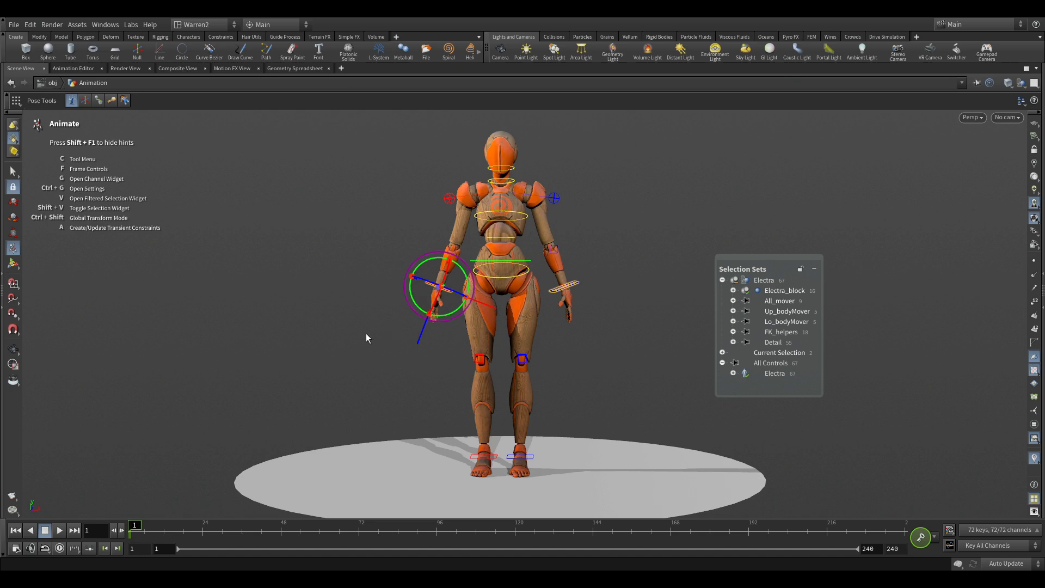
mouse_move(359, 410)
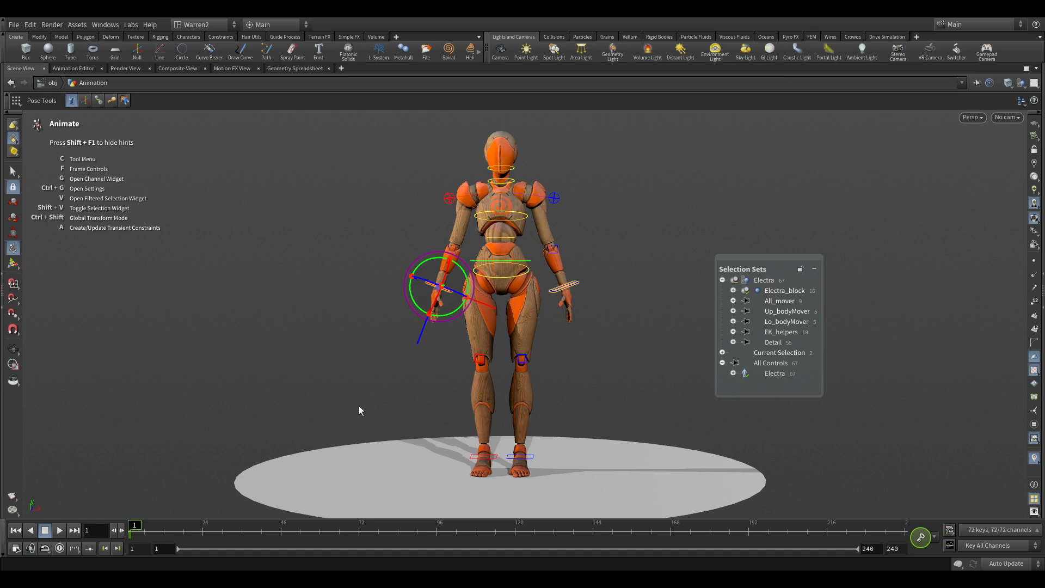
mouse_move(256, 237)
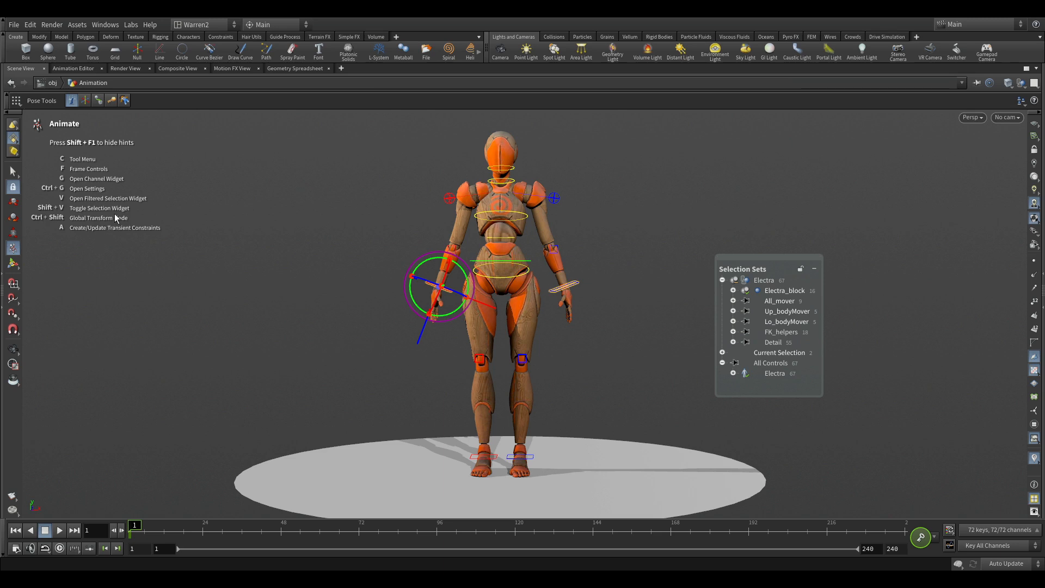
mouse_move(44, 223)
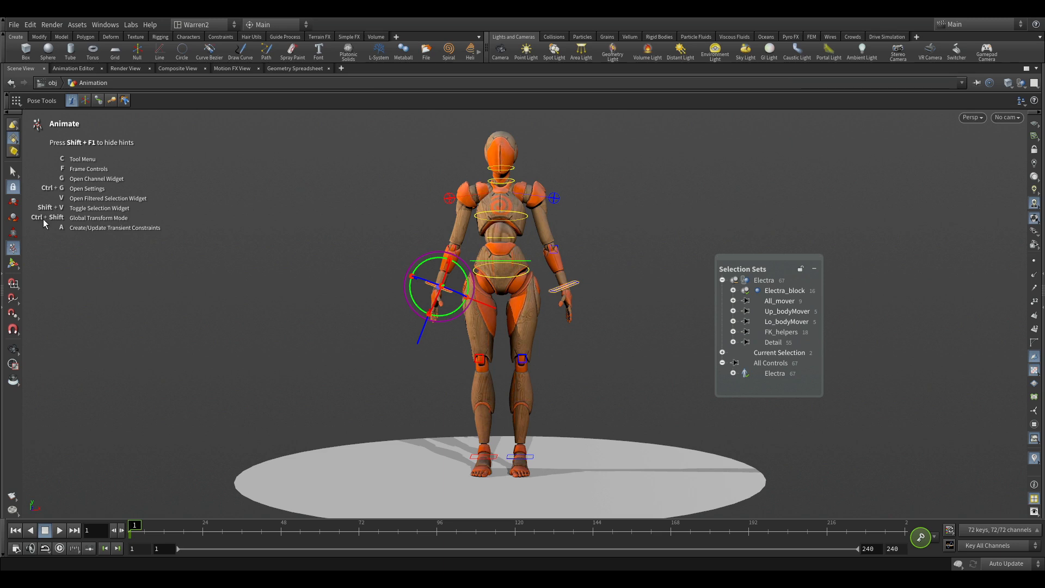
mouse_move(374, 363)
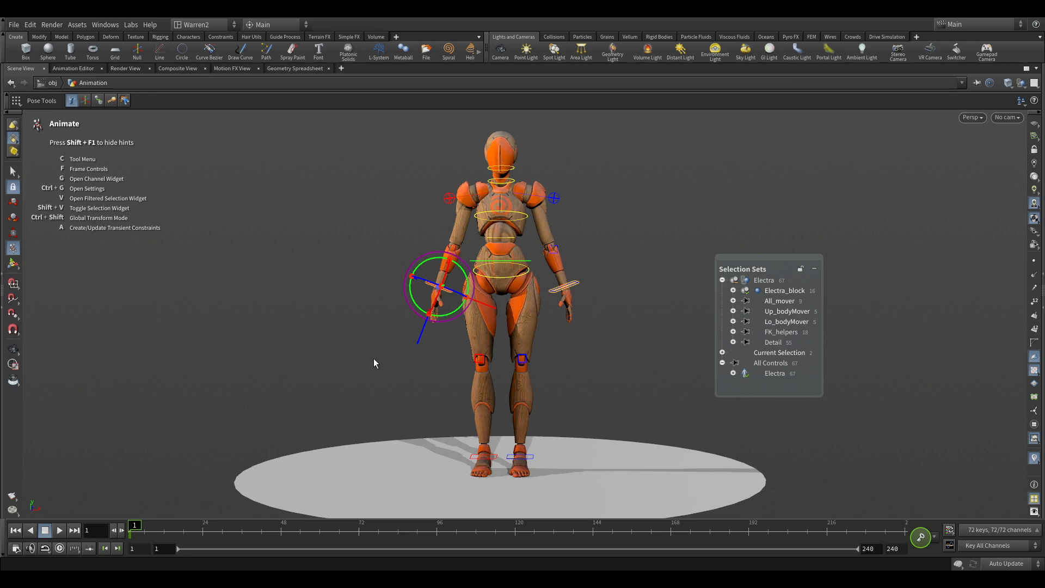
mouse_move(145, 537)
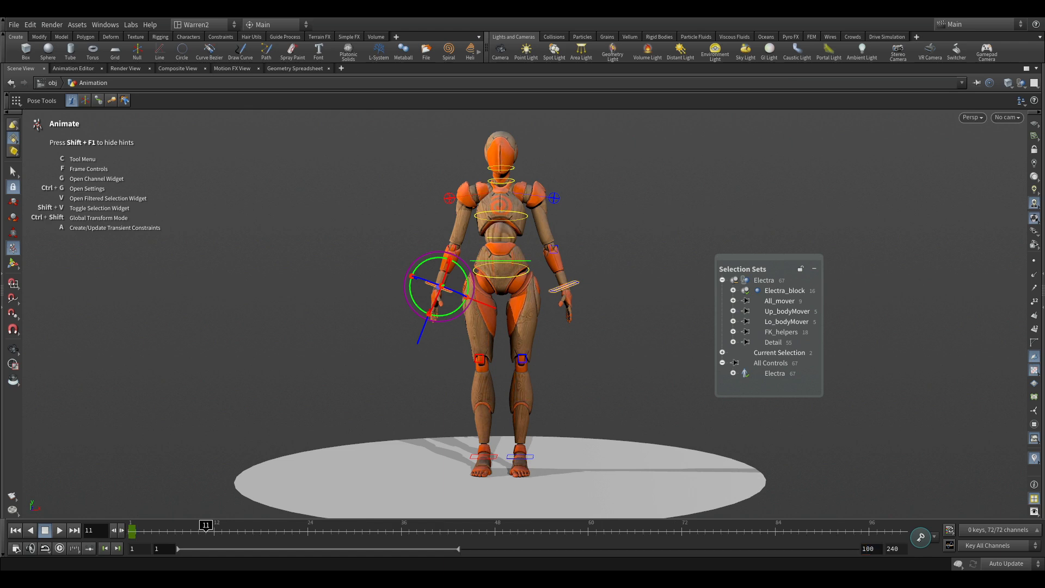
mouse_move(204, 531)
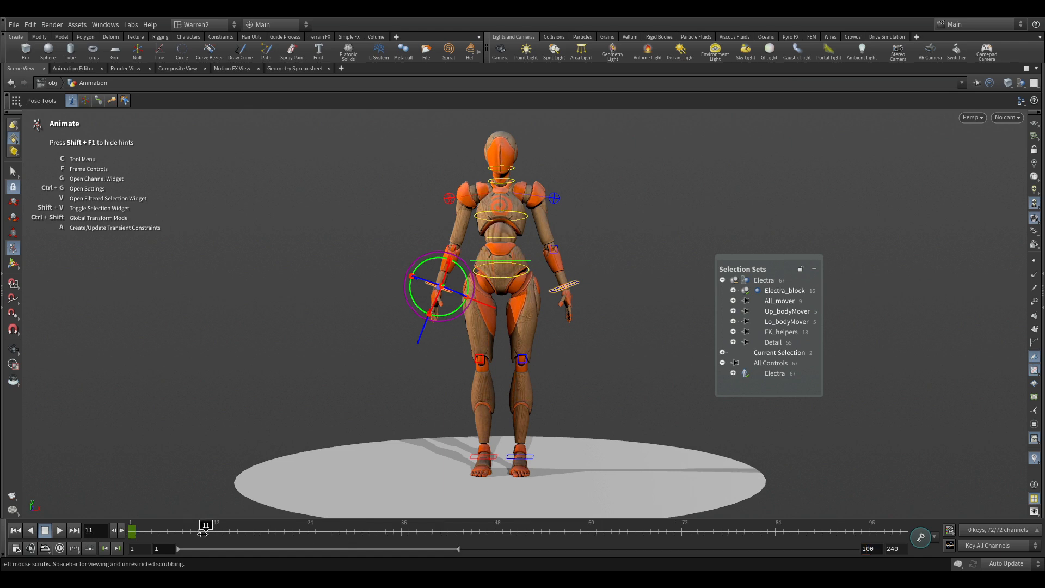
- Move the playhead to frame 10 and key all 72 rig channels
drag(205, 526, 198, 526)
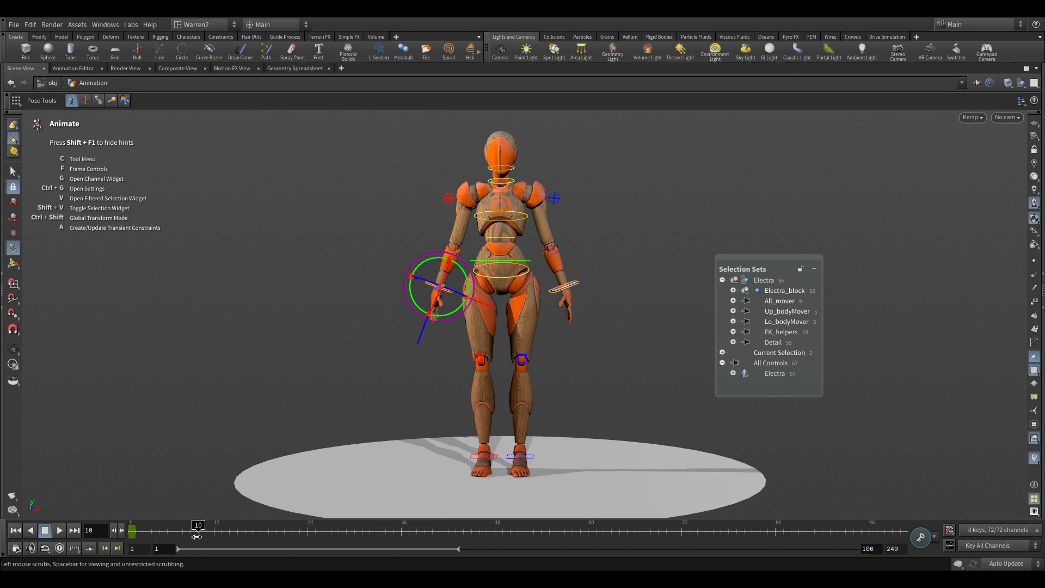
click(919, 537)
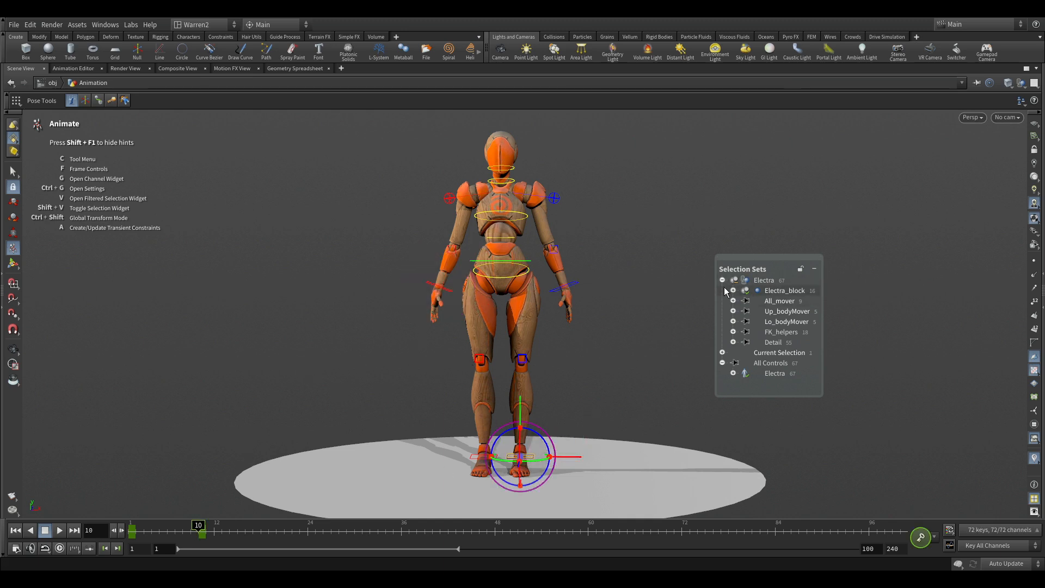
mouse_move(755, 306)
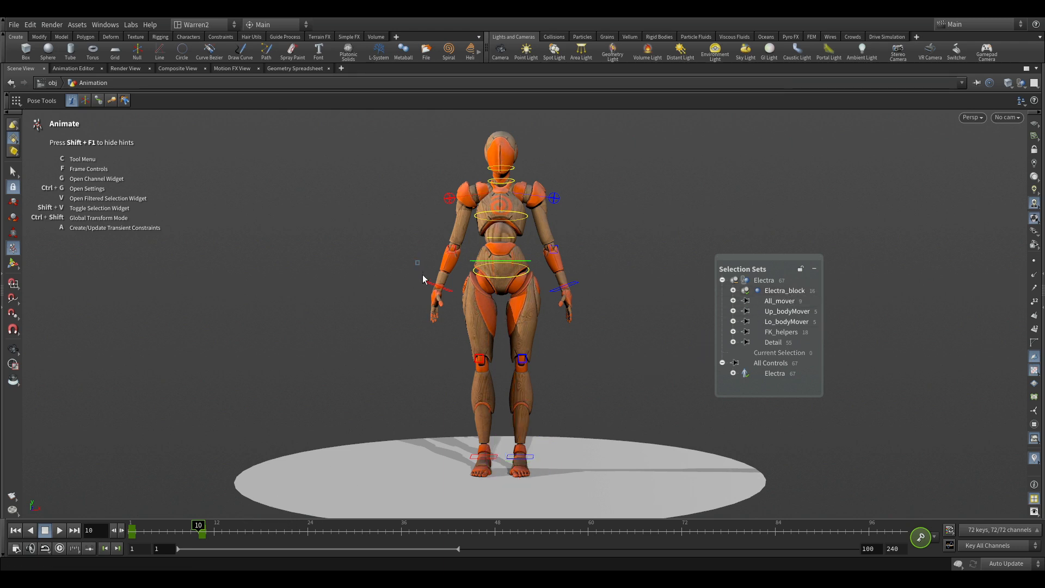
- Select both arm IK handles and rotate Electra's torso into a sideways twist
click(437, 287)
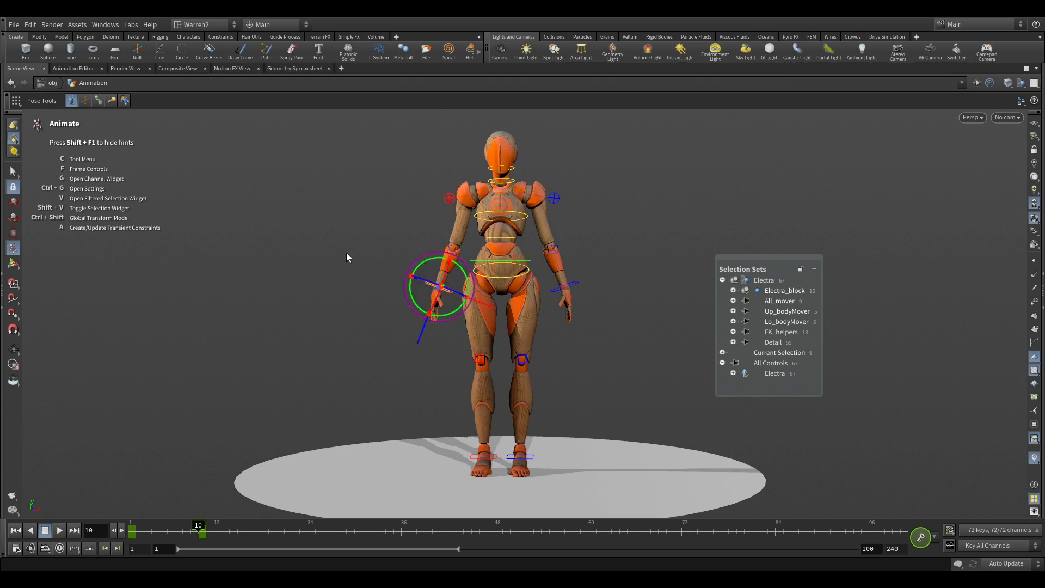
mouse_move(350, 256)
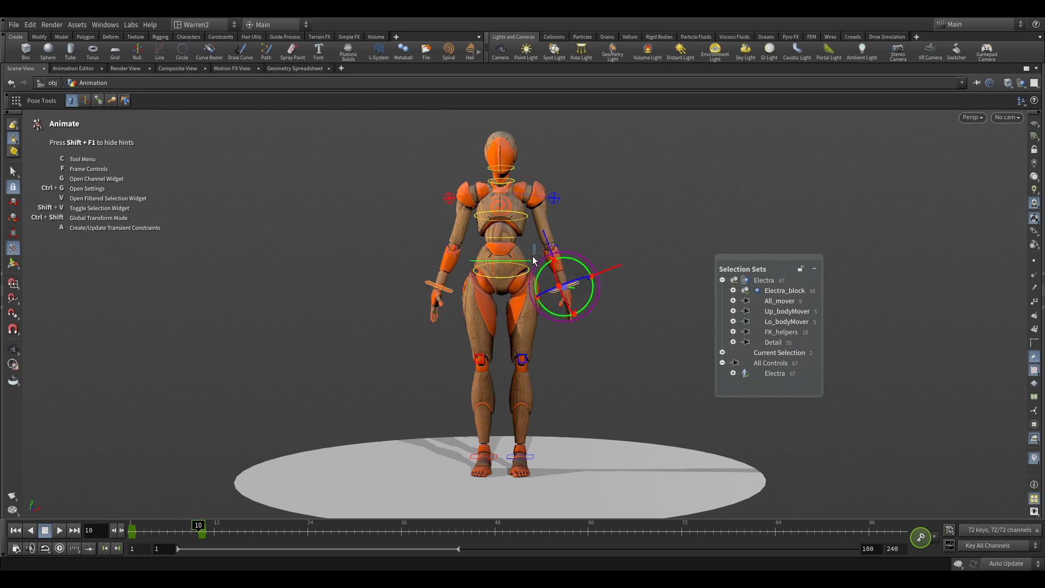
click(496, 260)
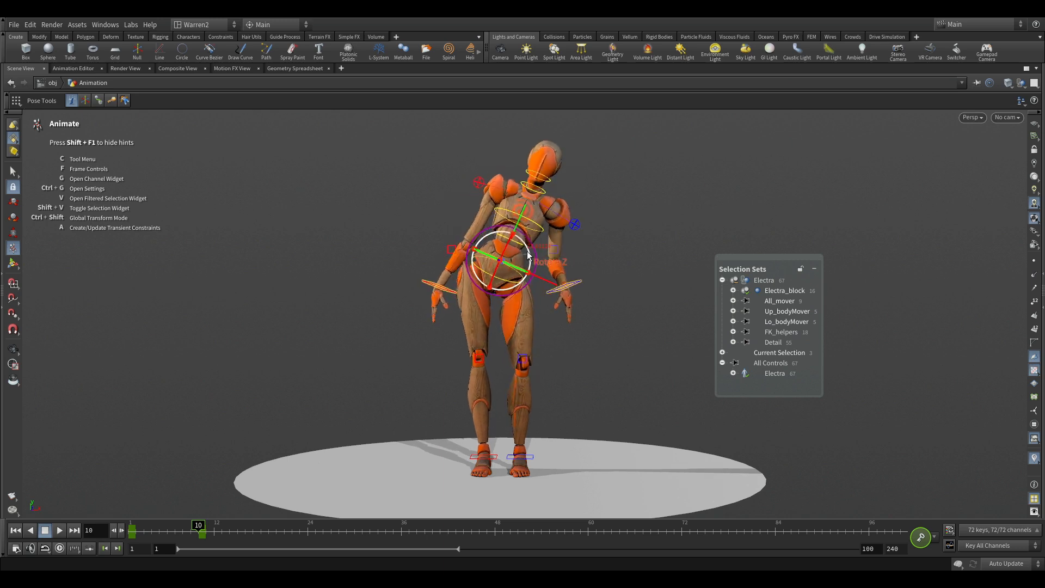
drag(513, 260, 534, 267)
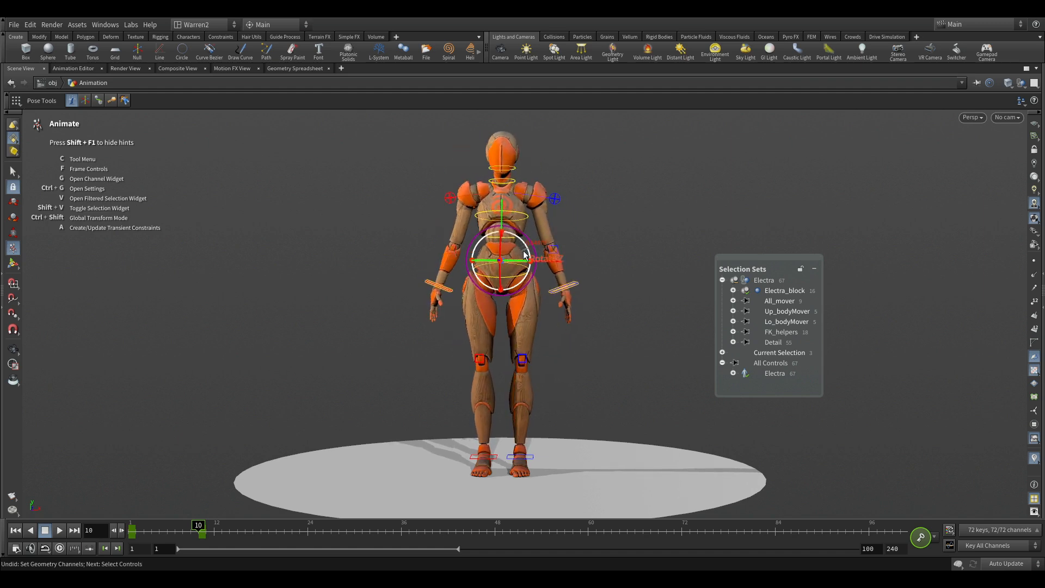
drag(527, 260, 537, 267)
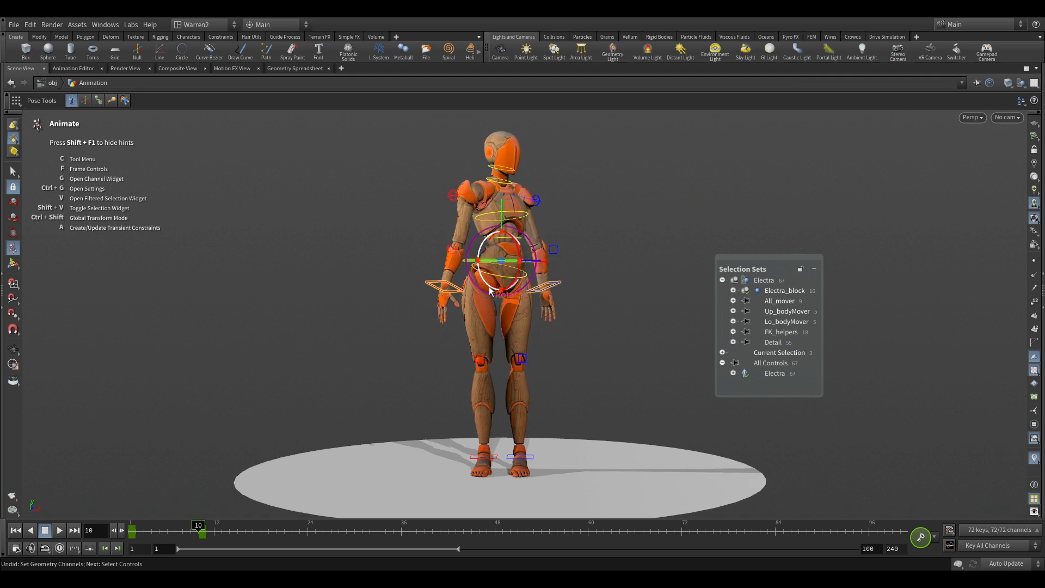
drag(198, 530, 261, 529)
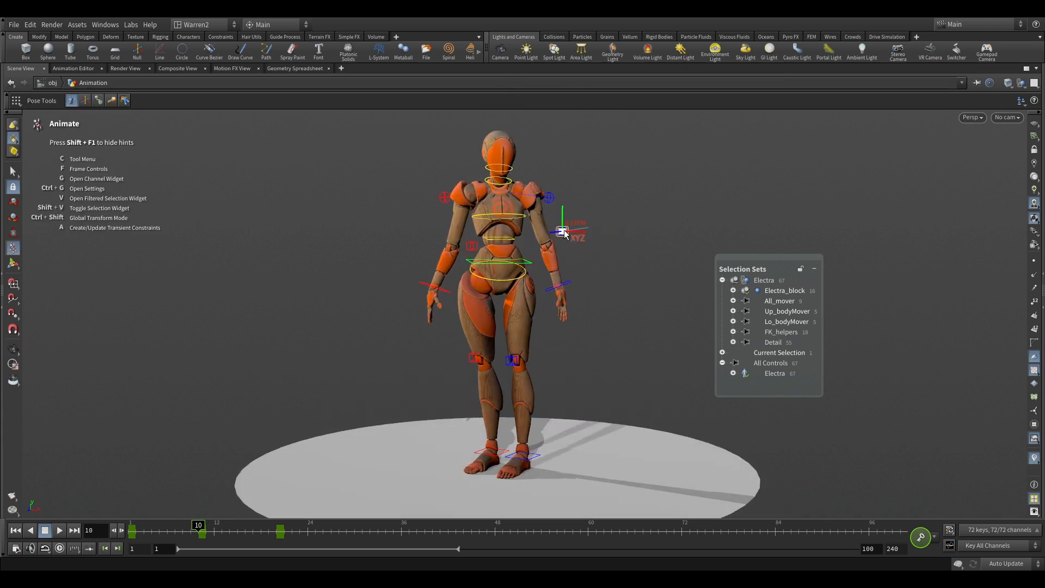
- Go to frame 20, where Electra stands upright with arms slightly out
click(458, 241)
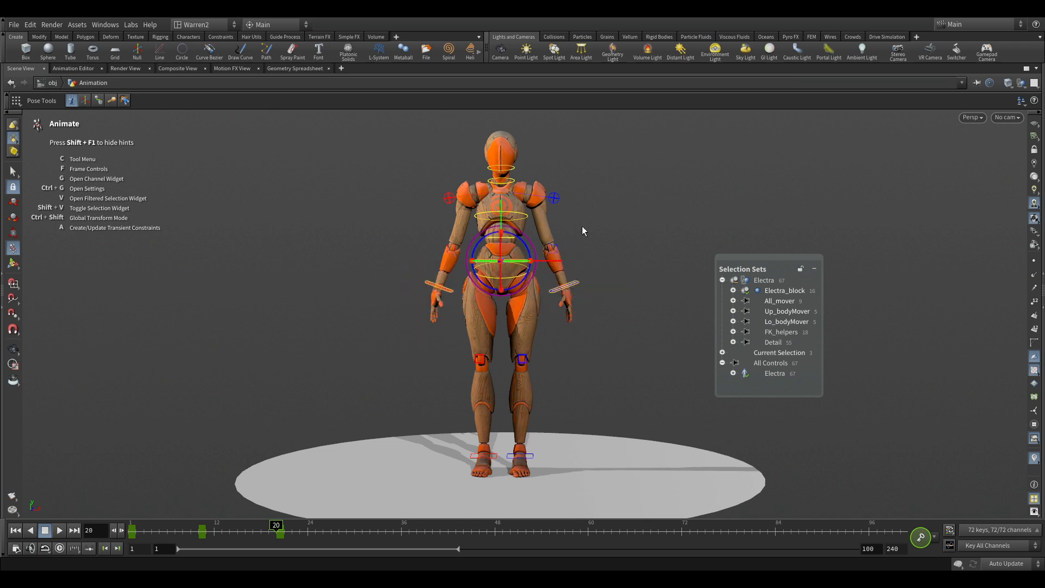
- Select the COG and shoulder controls, lower the arm, and pick the body mover sets
click(450, 248)
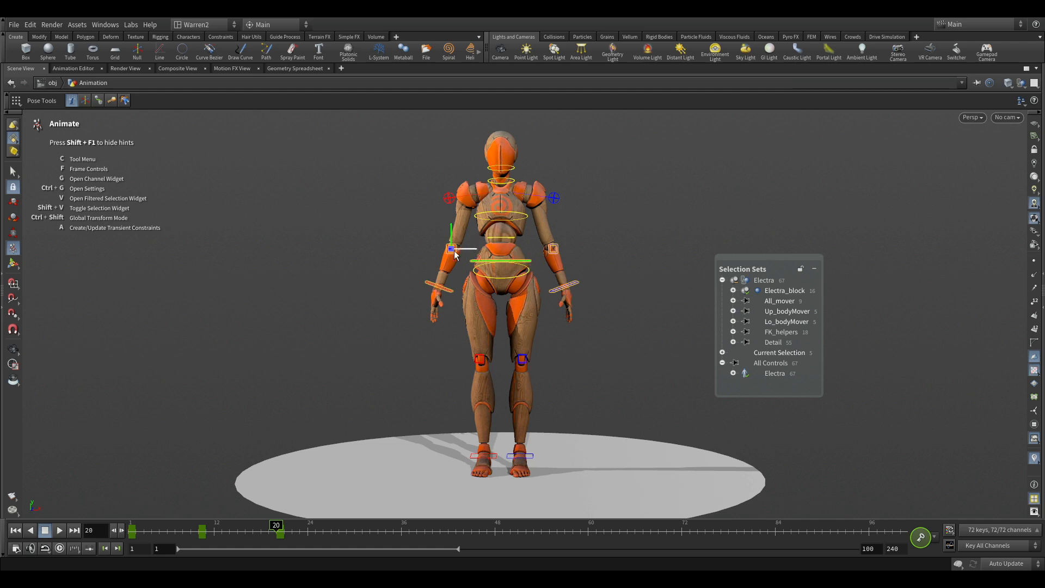
click(452, 249)
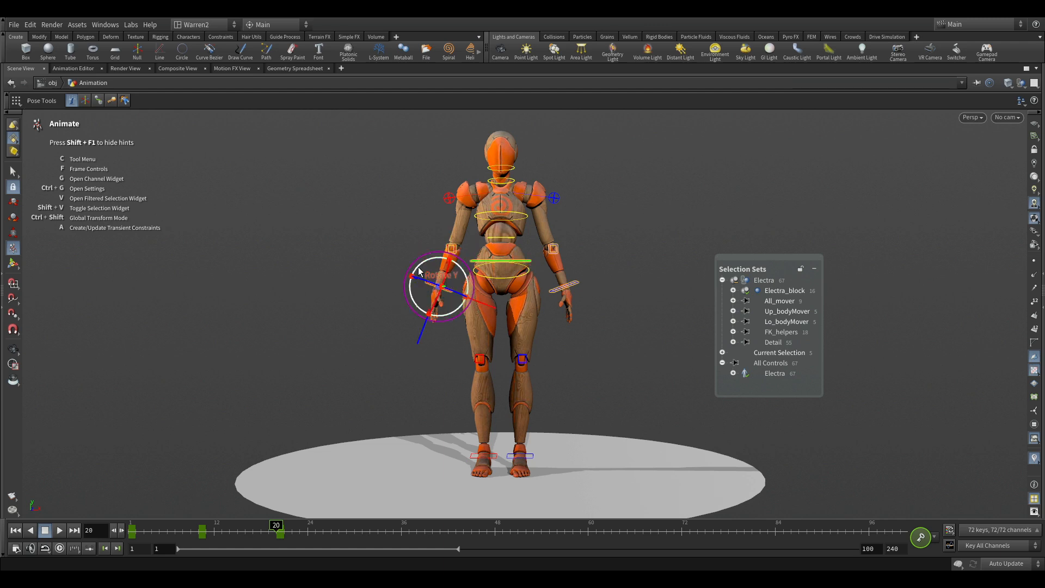
drag(440, 267, 440, 287)
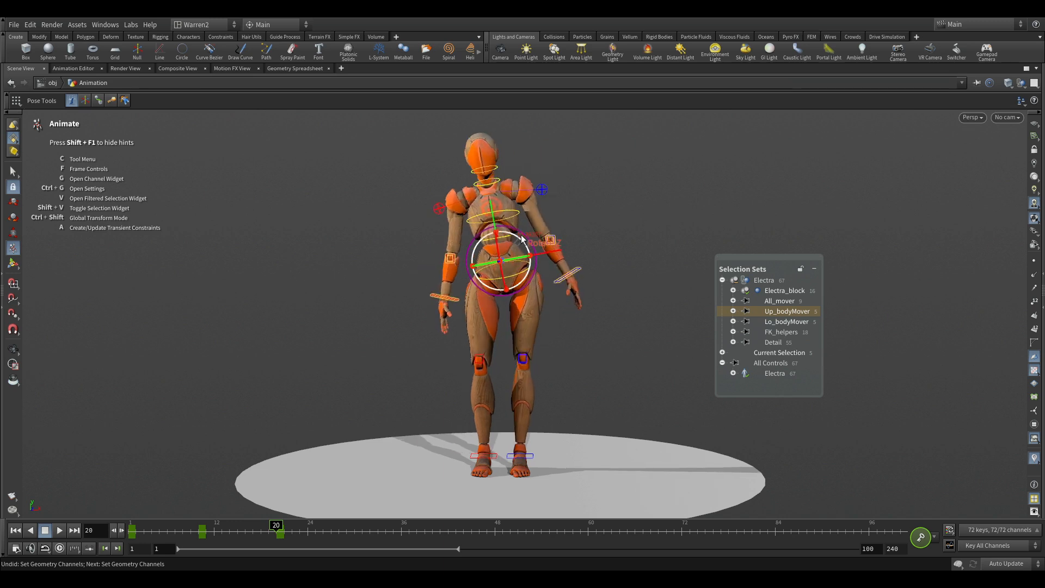
click(786, 322)
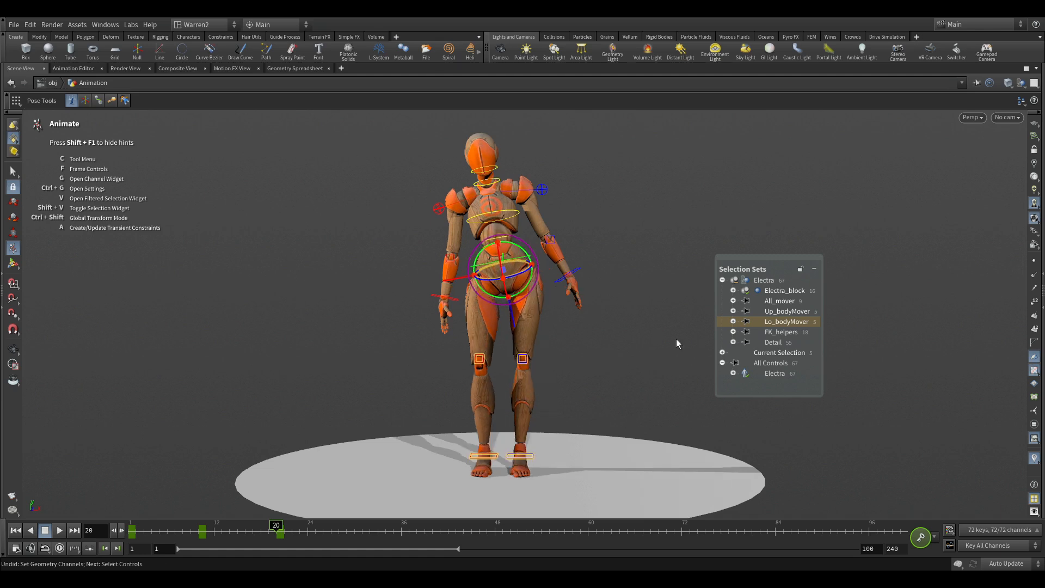
mouse_move(550, 397)
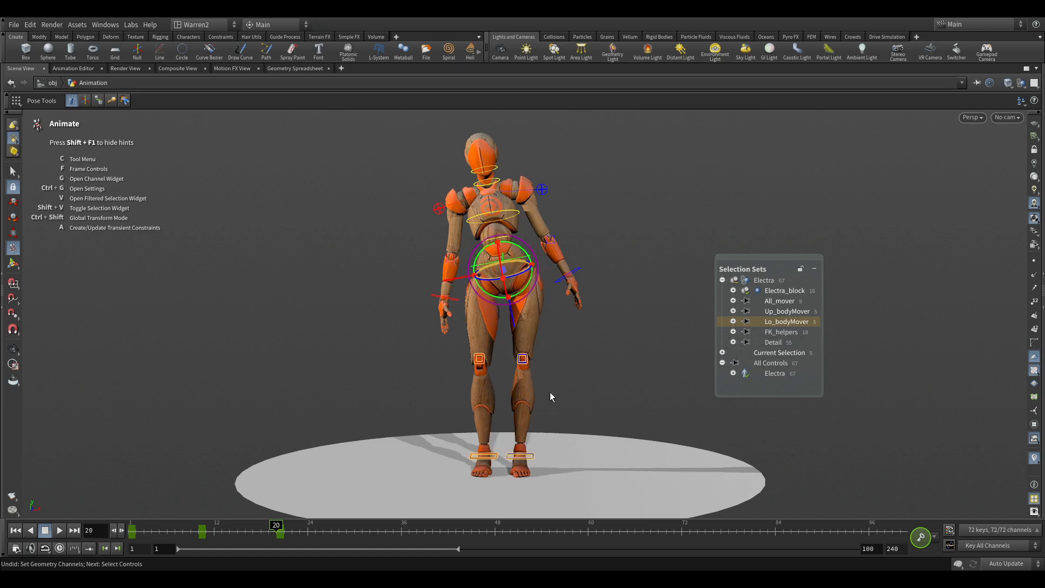
mouse_move(581, 277)
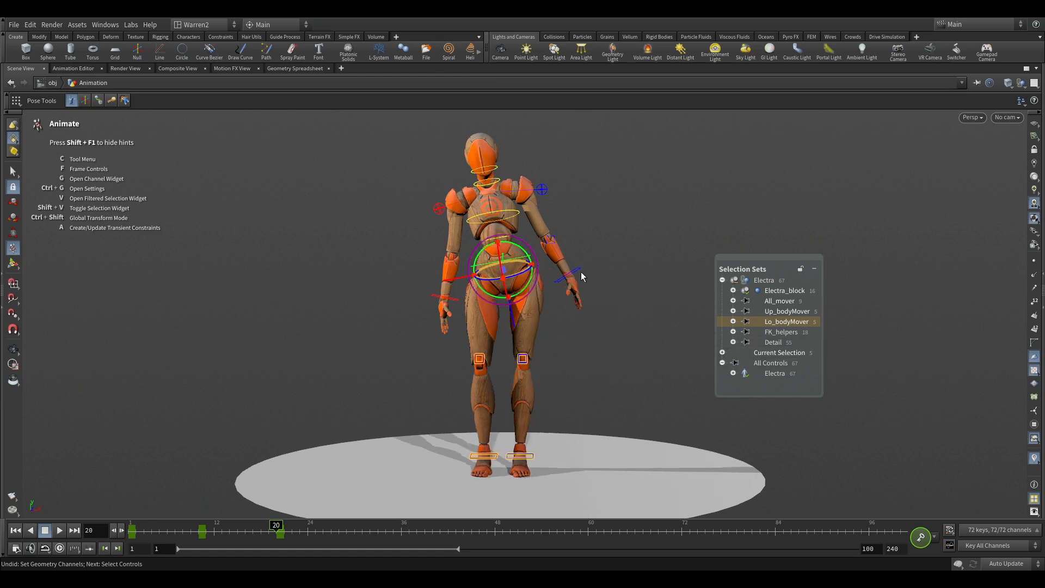
click(778, 301)
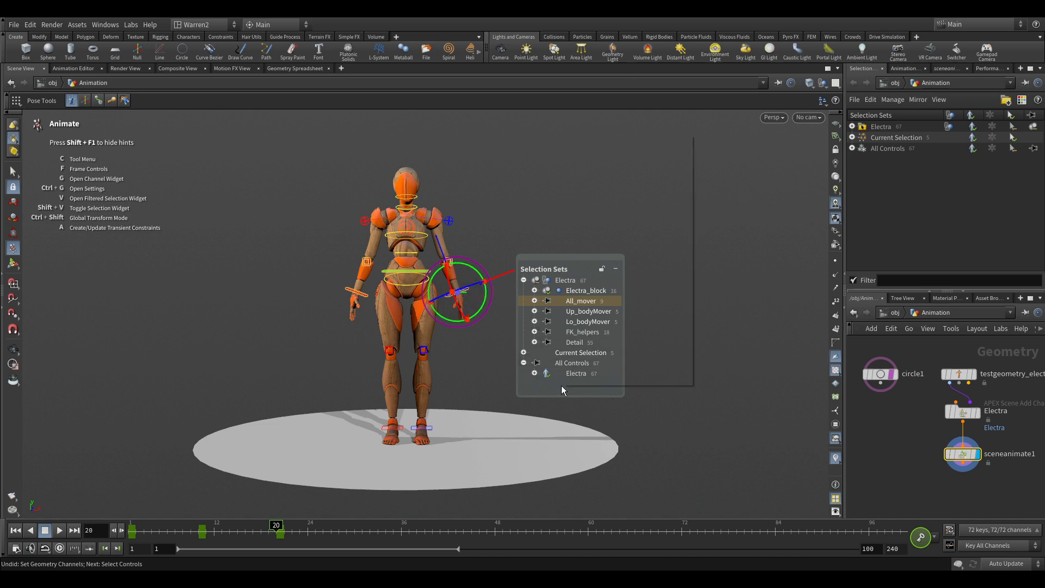
- Create an empty selection set and begin renaming set1 to 'test'
right_click(579, 300)
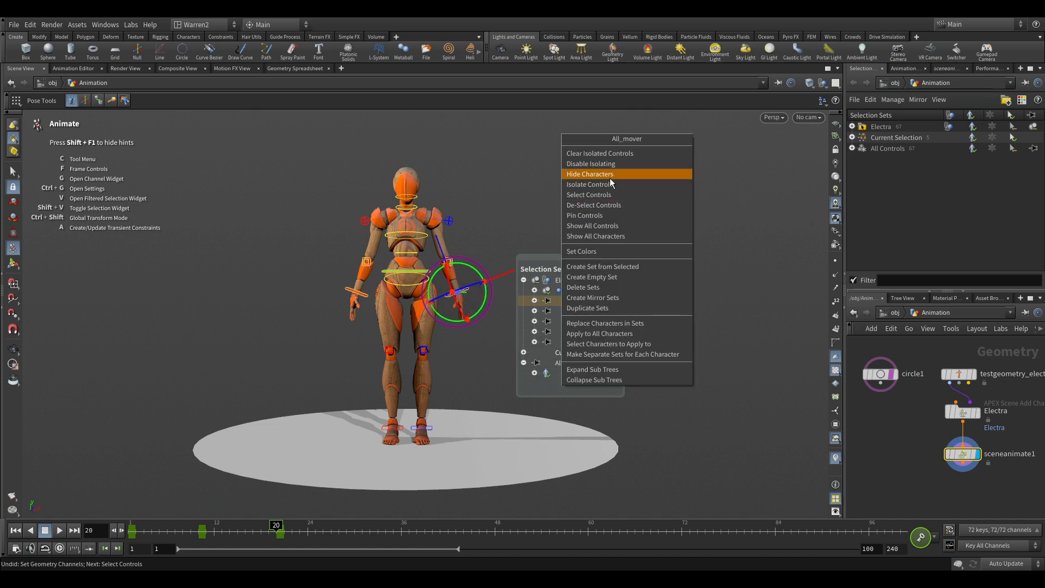
mouse_move(603, 276)
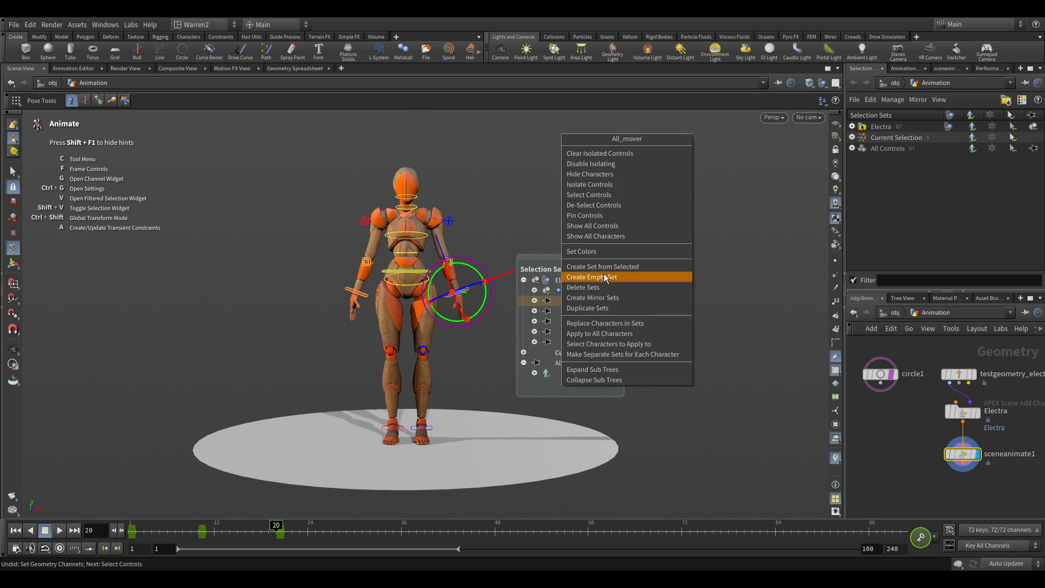
click(591, 277)
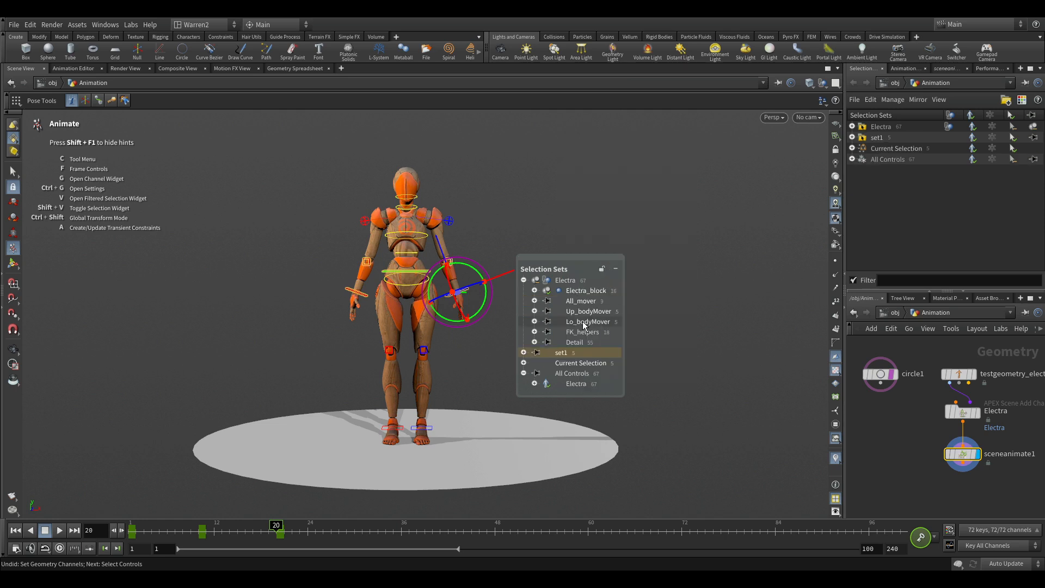
double_click(557, 353)
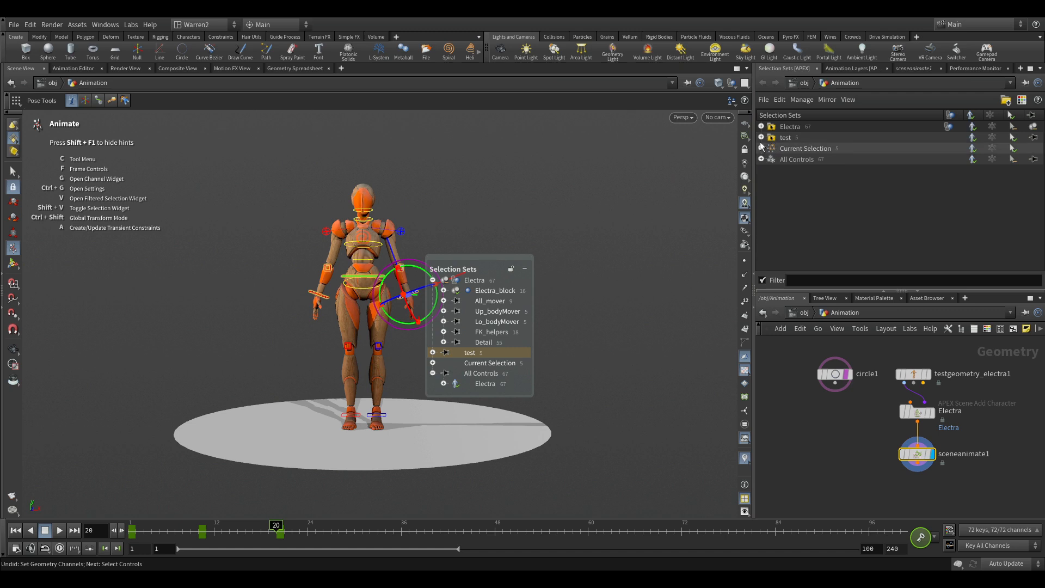
- Expand the test set's five controls, make cog the primary control, and select cog
click(759, 137)
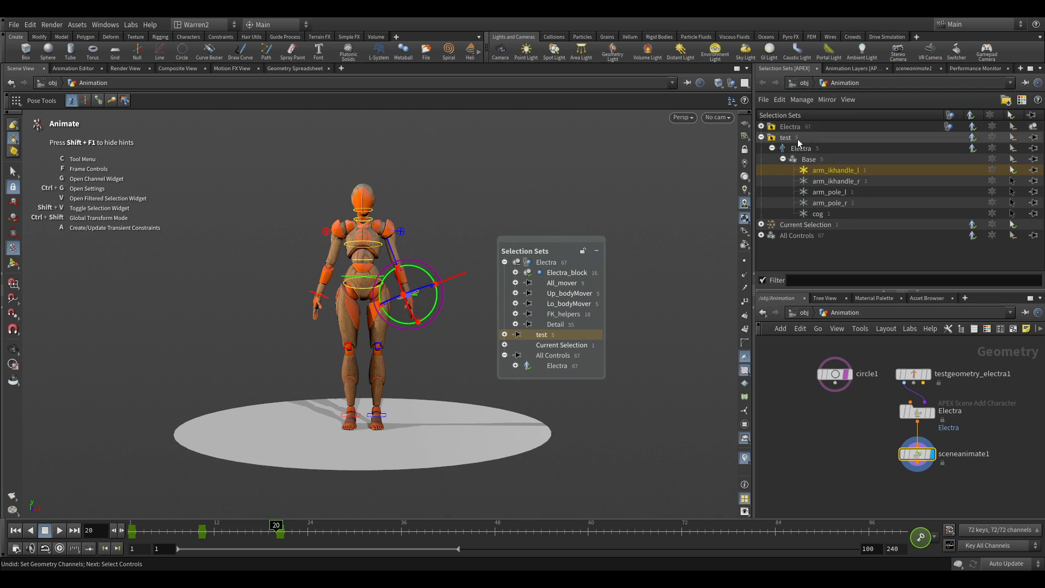
click(785, 137)
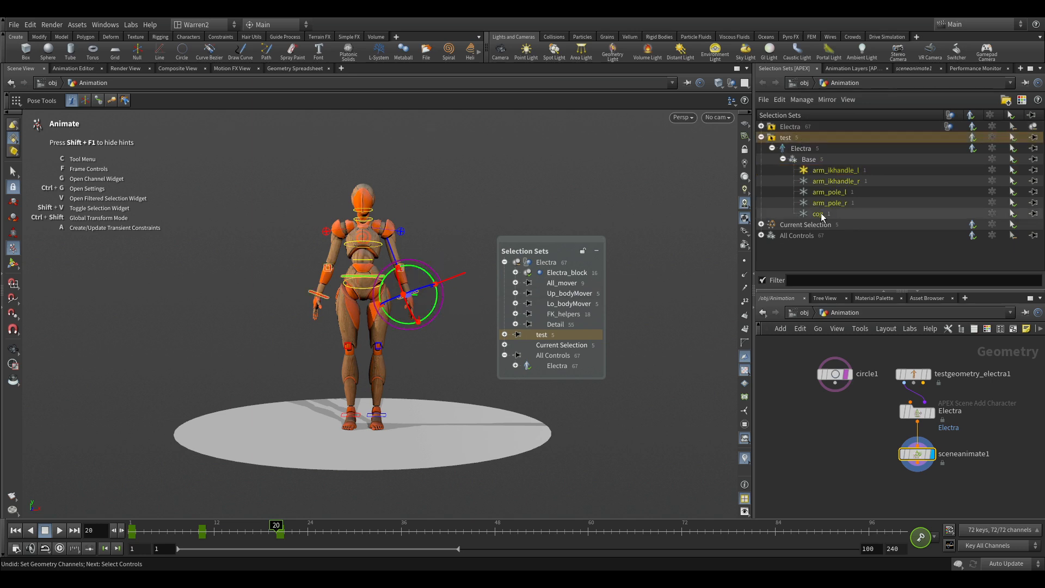
right_click(819, 213)
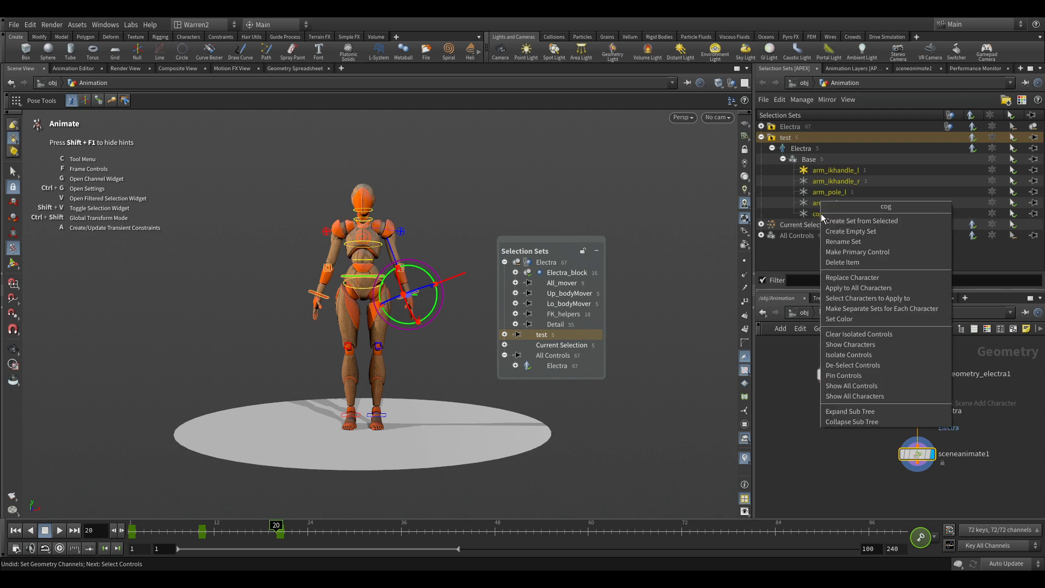
mouse_move(858, 252)
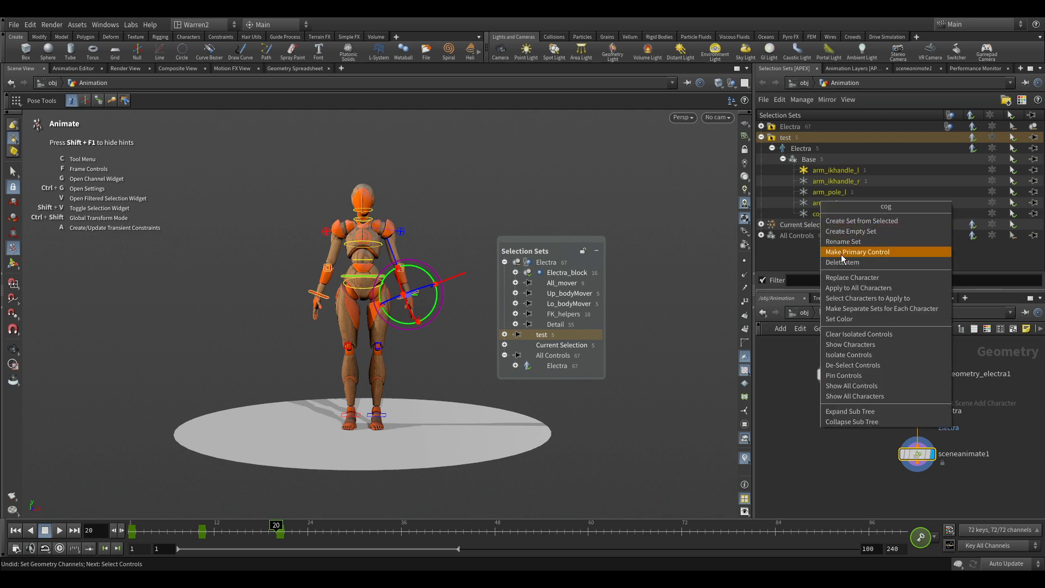
click(858, 252)
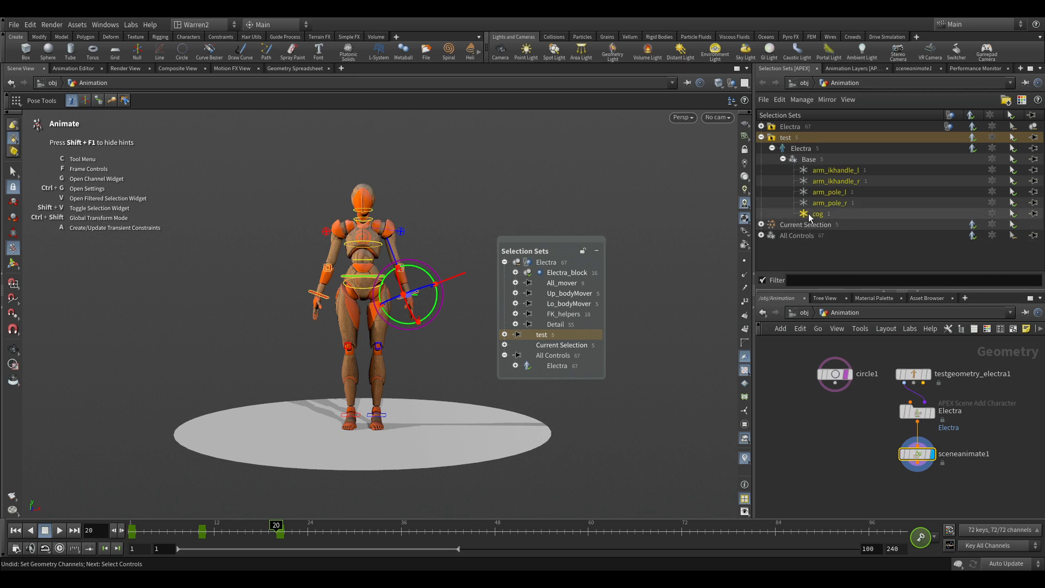
click(541, 334)
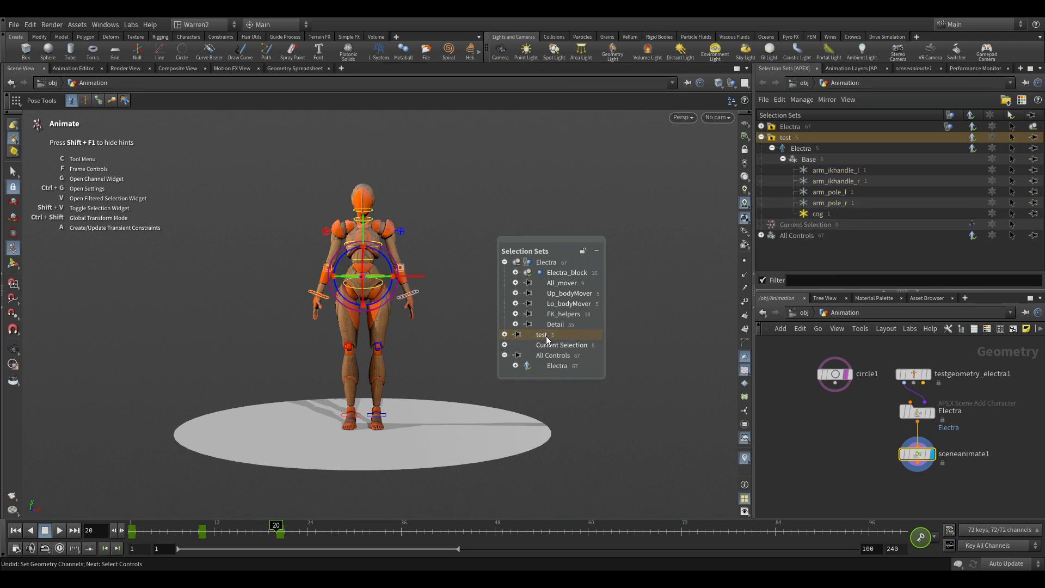
click(541, 334)
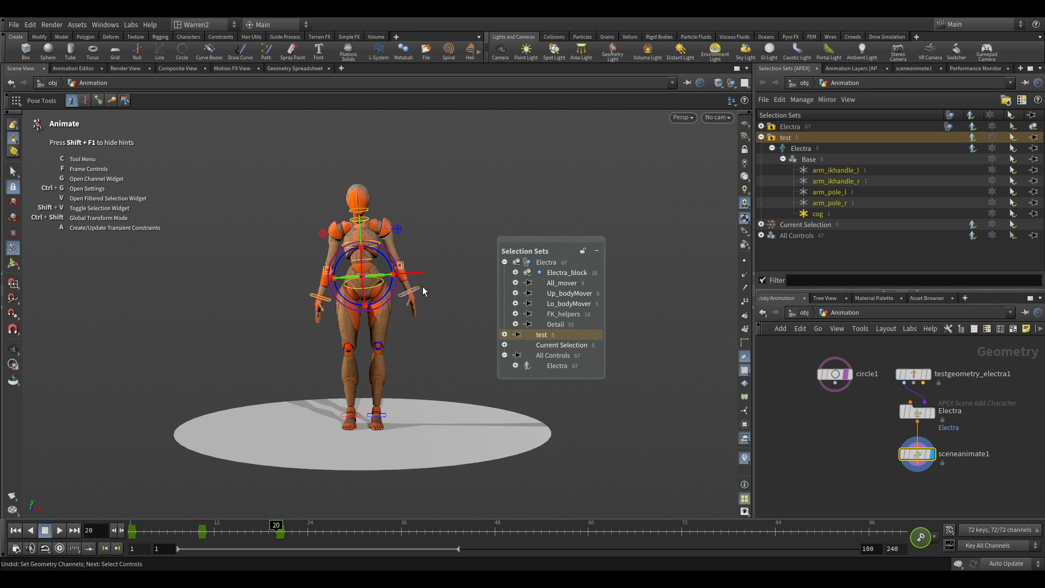
mouse_move(421, 286)
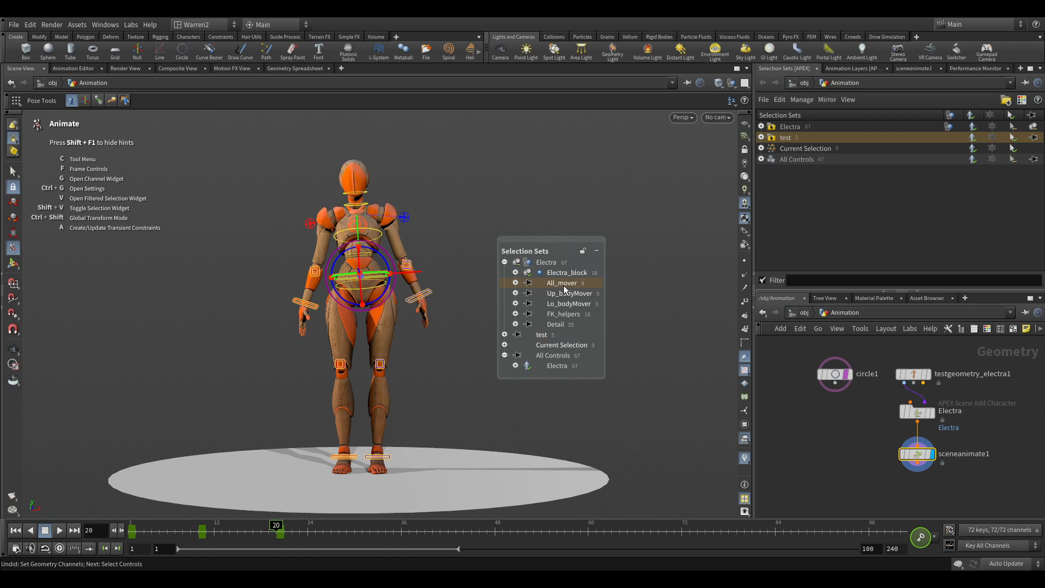
click(566, 272)
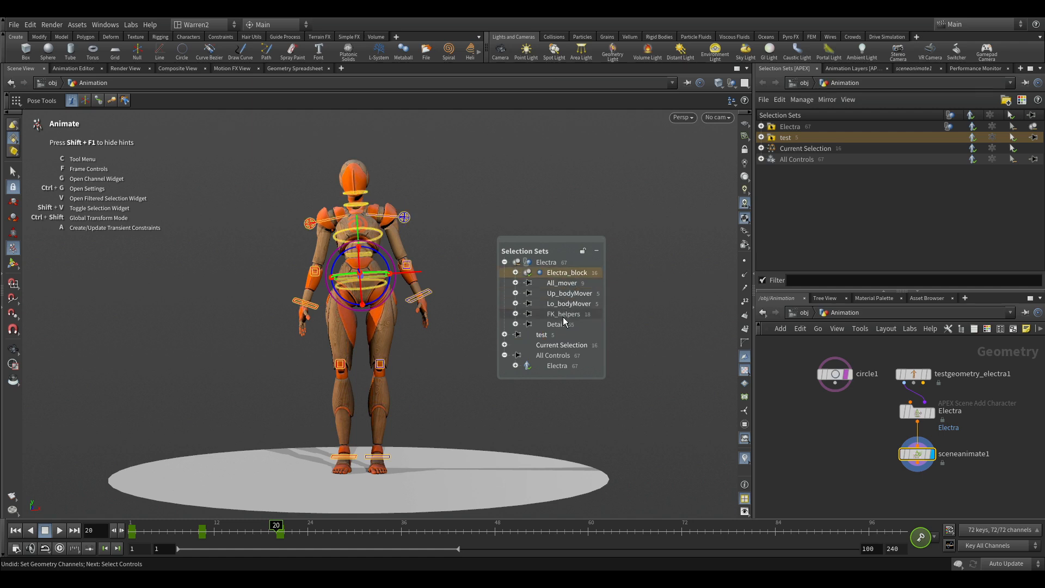
click(569, 293)
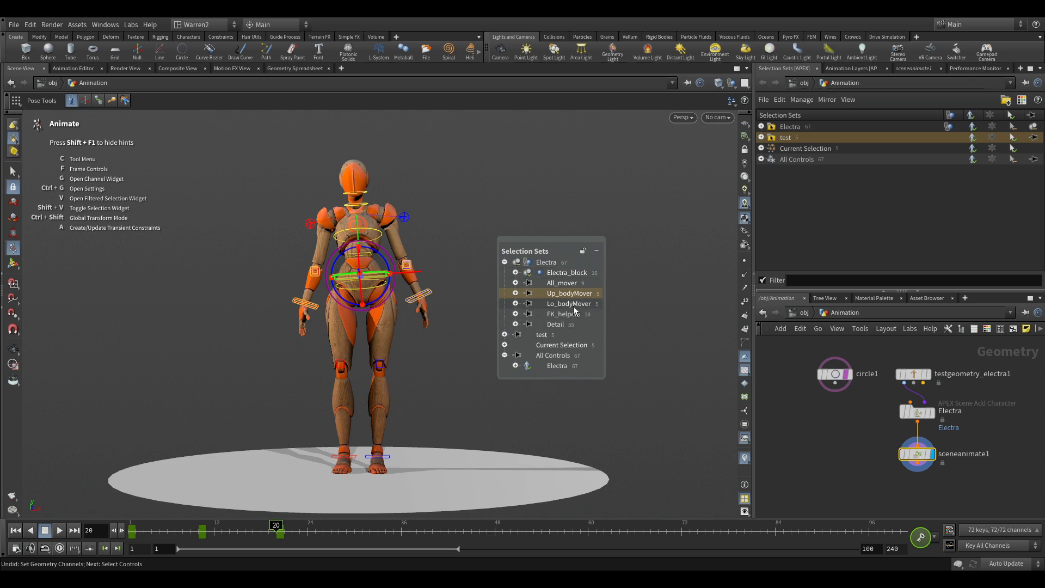
click(568, 303)
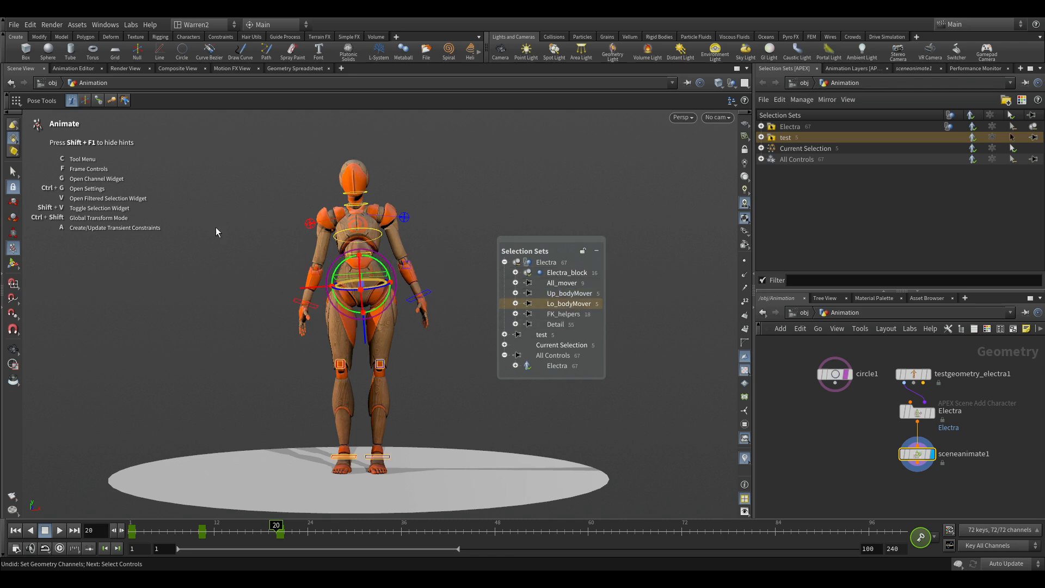